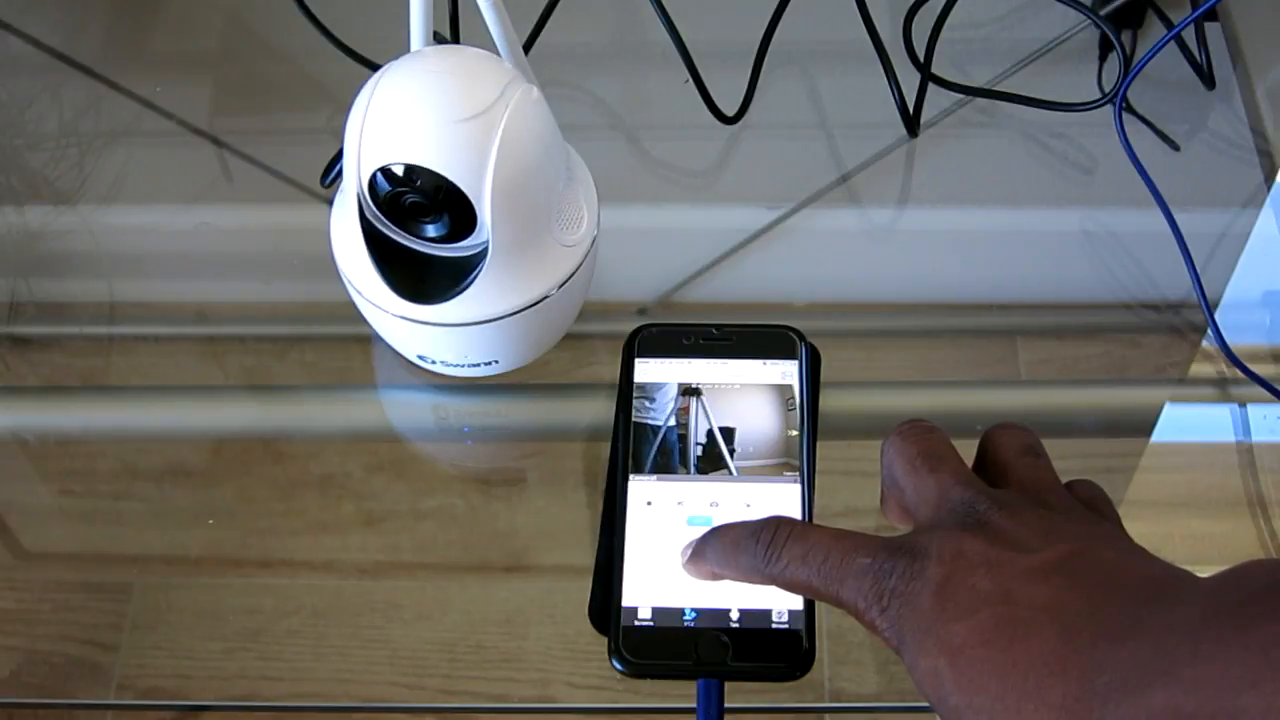
- Switch Camera1's live view through the four-tile and nine-tile screen layouts
left_click(700, 540)
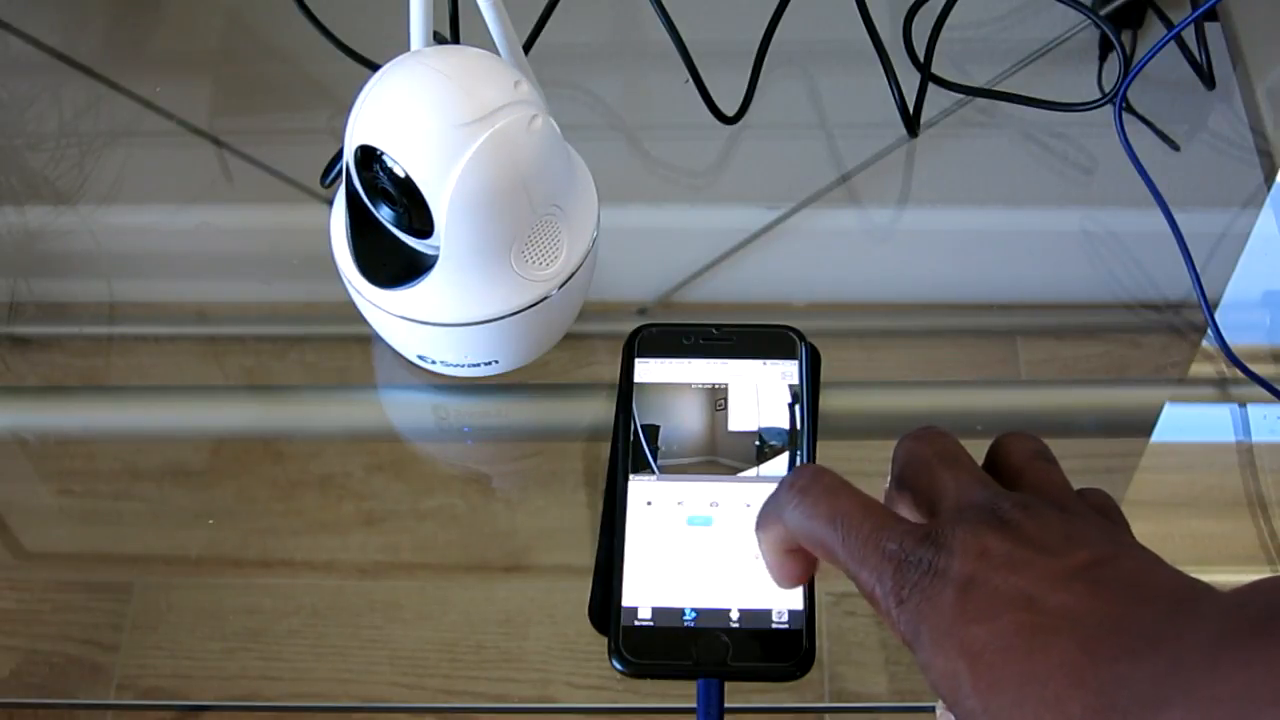
left_click(700, 510)
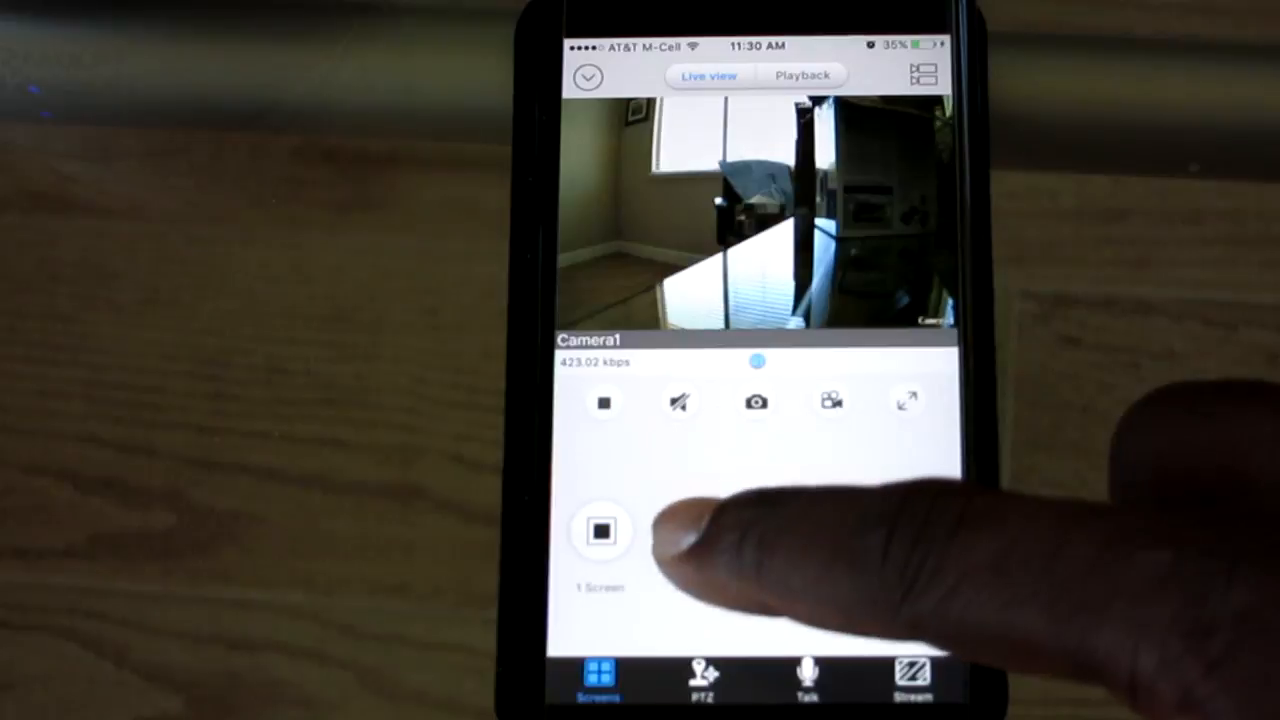
left_click(704, 530)
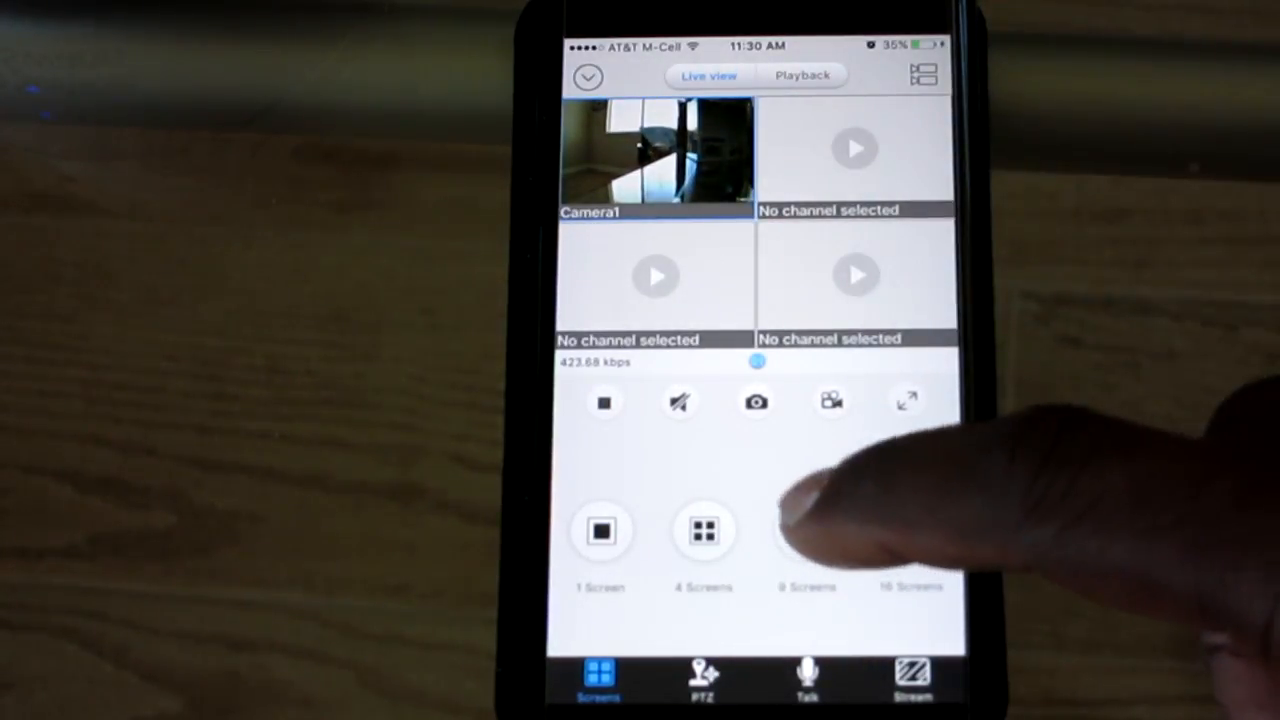
left_click(600, 530)
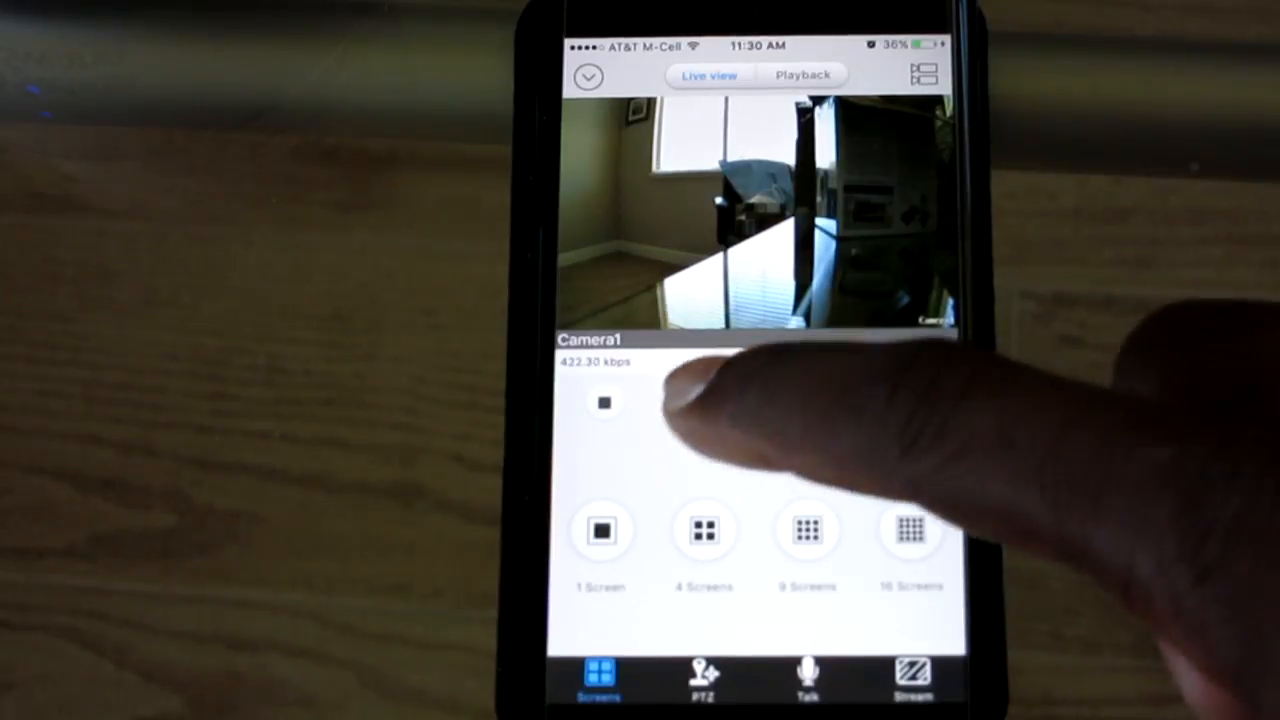
left_click(604, 402)
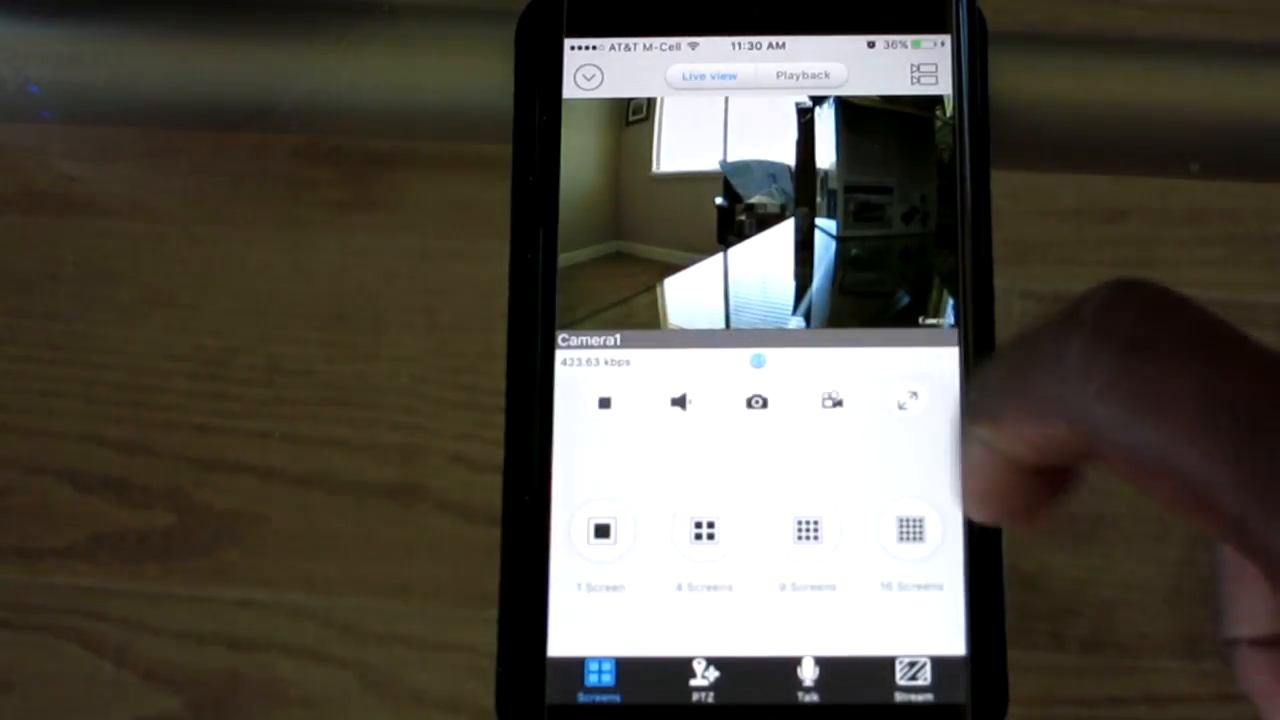
left_click(680, 402)
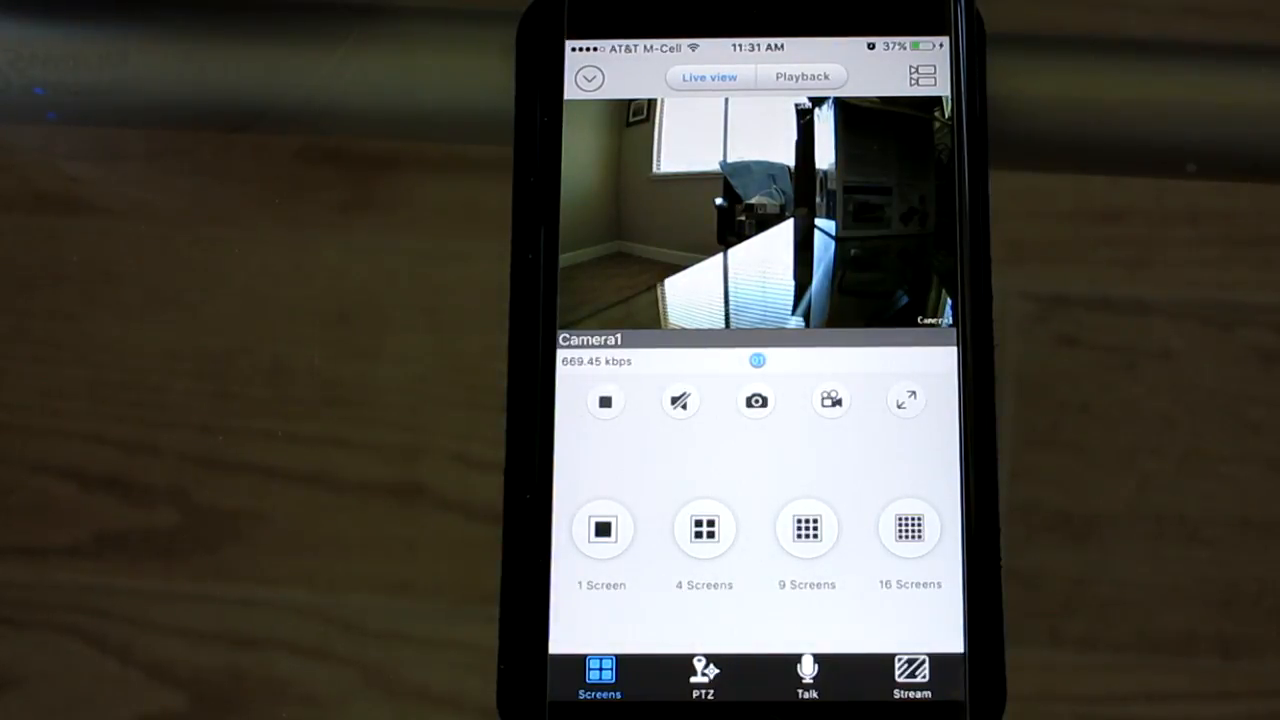
- Record a short clip of Camera1's live view and play back the saved clip
left_click(830, 400)
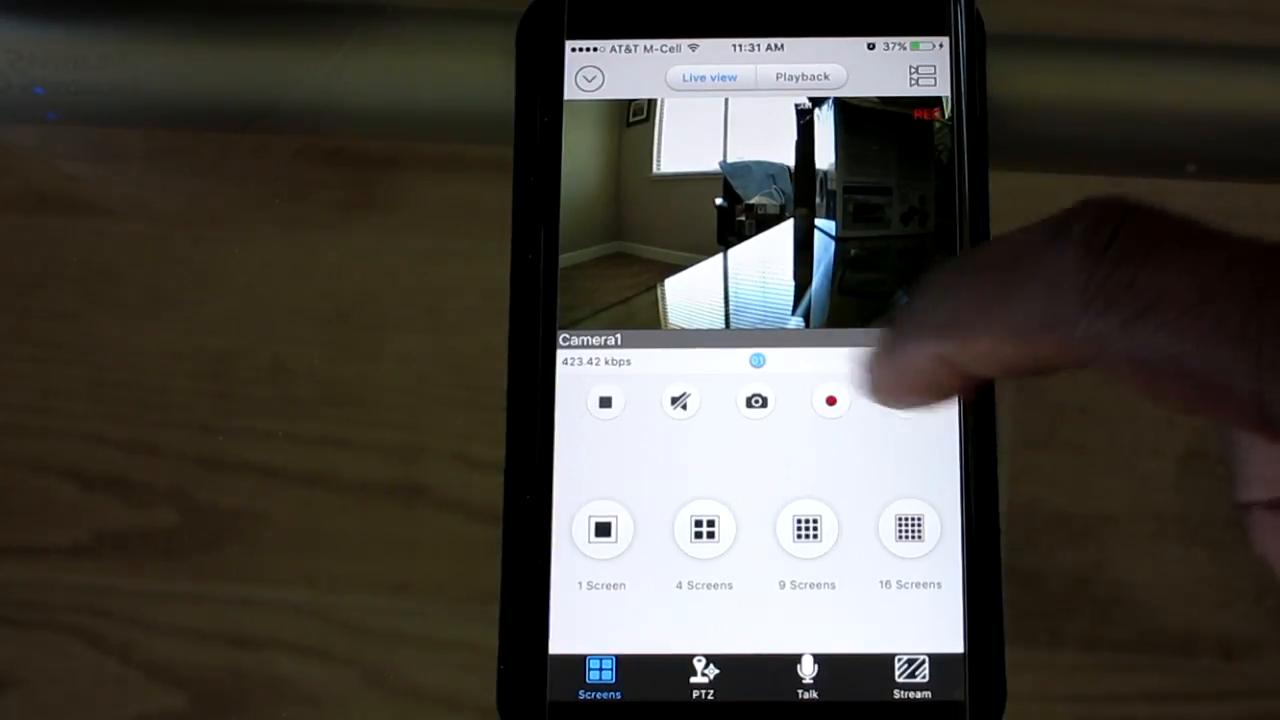
left_click(832, 400)
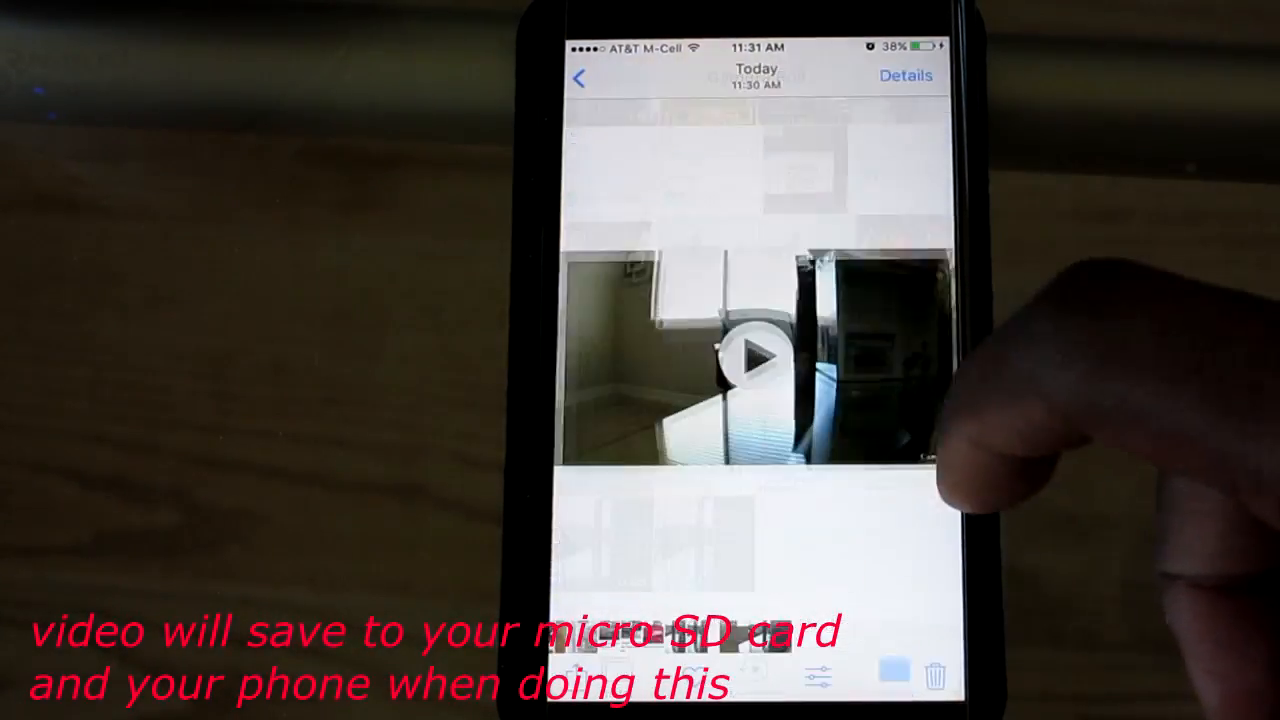
left_click(756, 356)
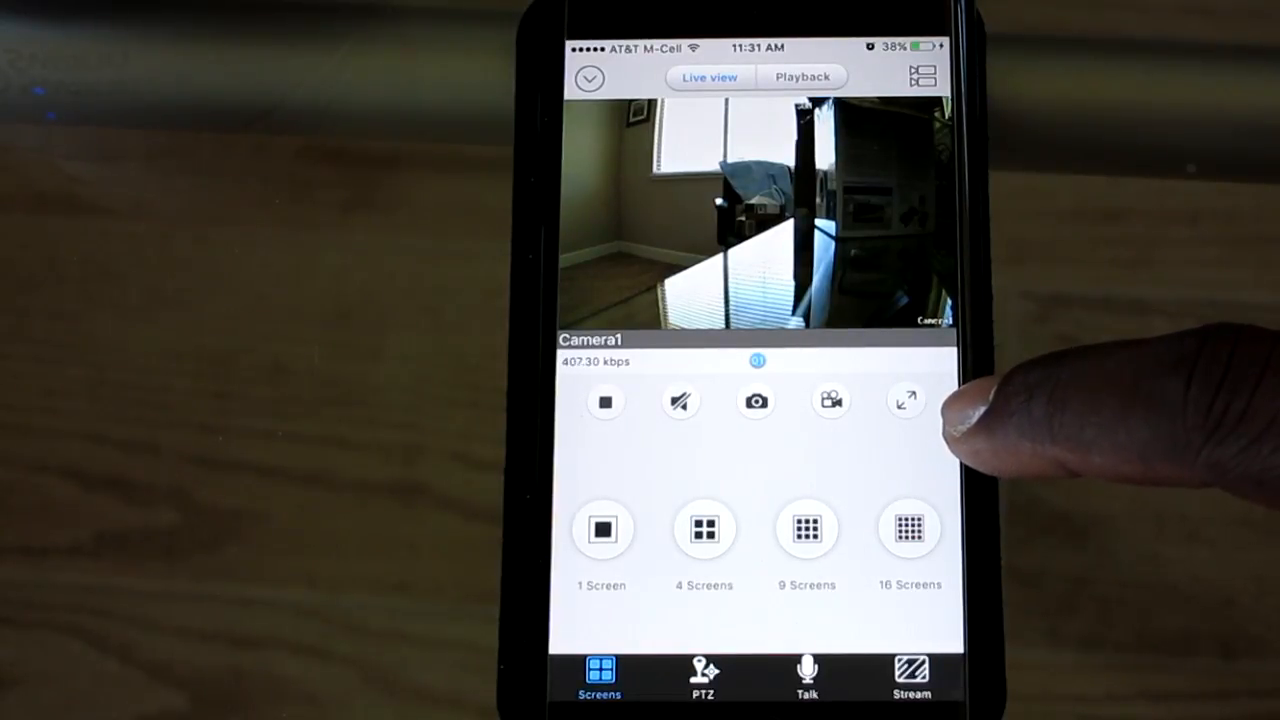
- Leave the live view and return to the Devices list with Camera1 connected
left_click(904, 400)
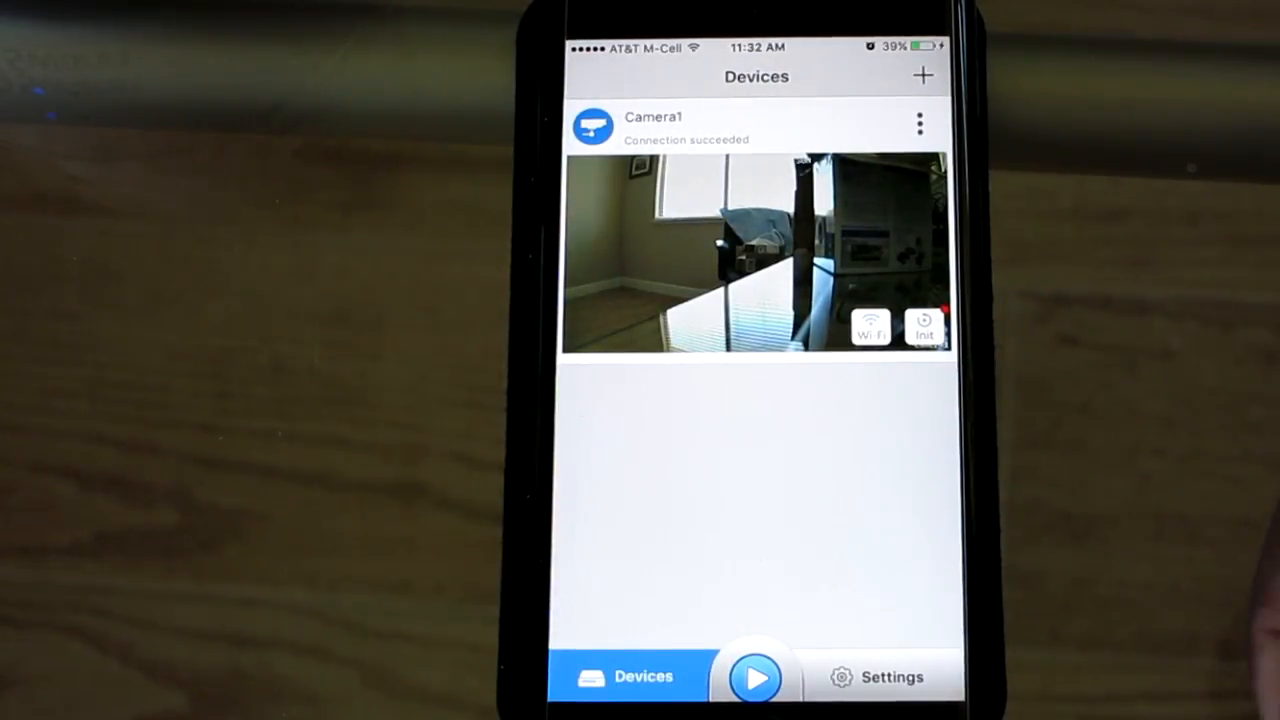
- Reopen Camera1's live view with the pan-tilt direction pad shown
left_click(884, 676)
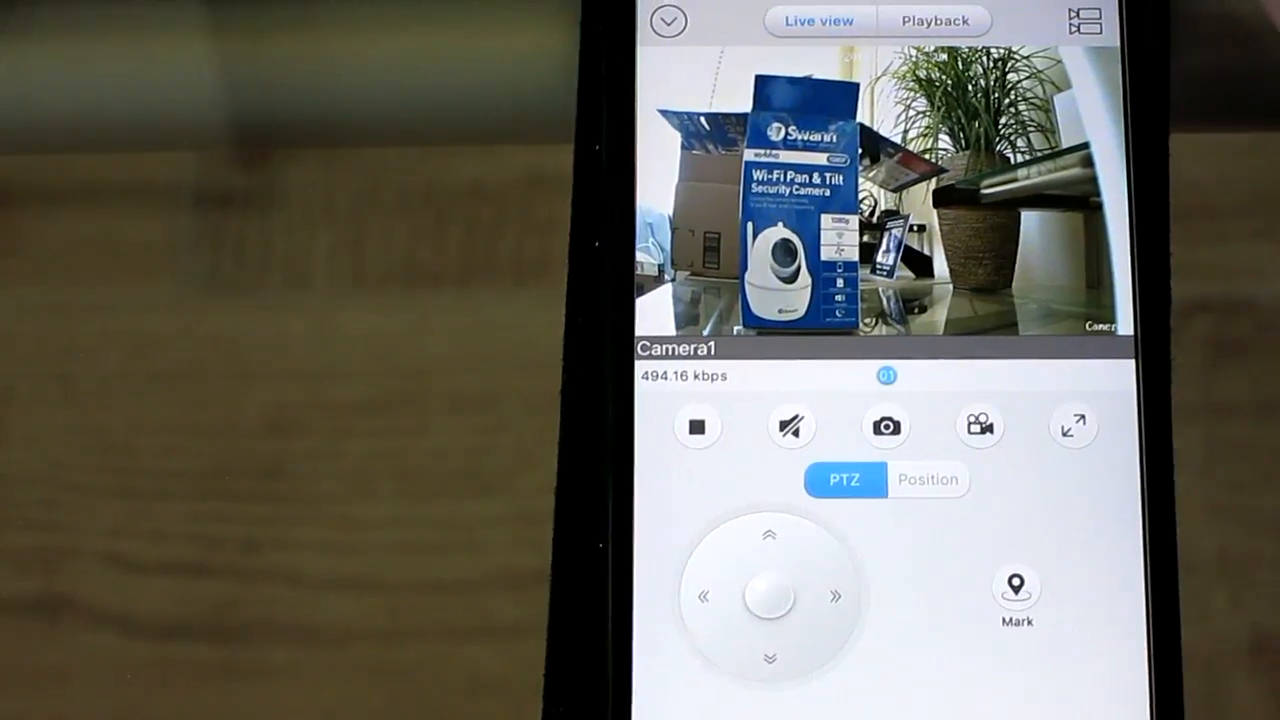
- Go to Camera1's device settings showing the Display options
left_click(668, 20)
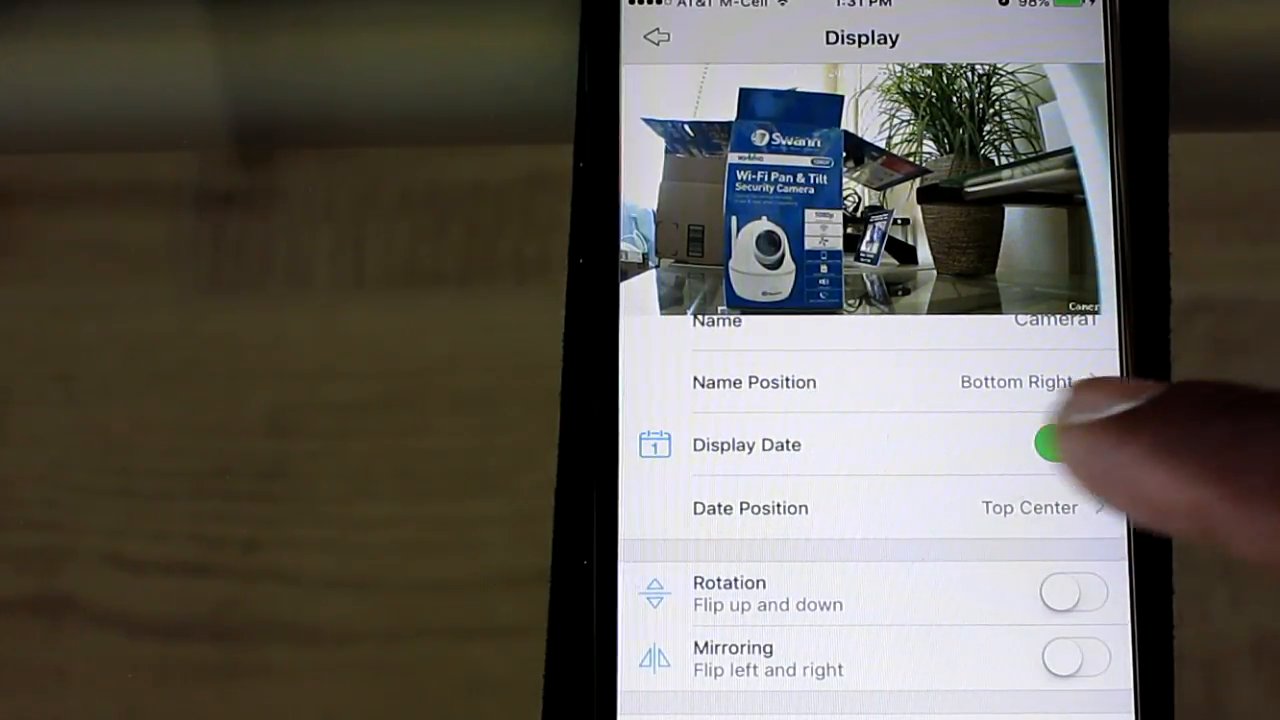
- Review the date overlay, rotation and mirroring toggles and scroll to Anti-flicker
left_click(1068, 444)
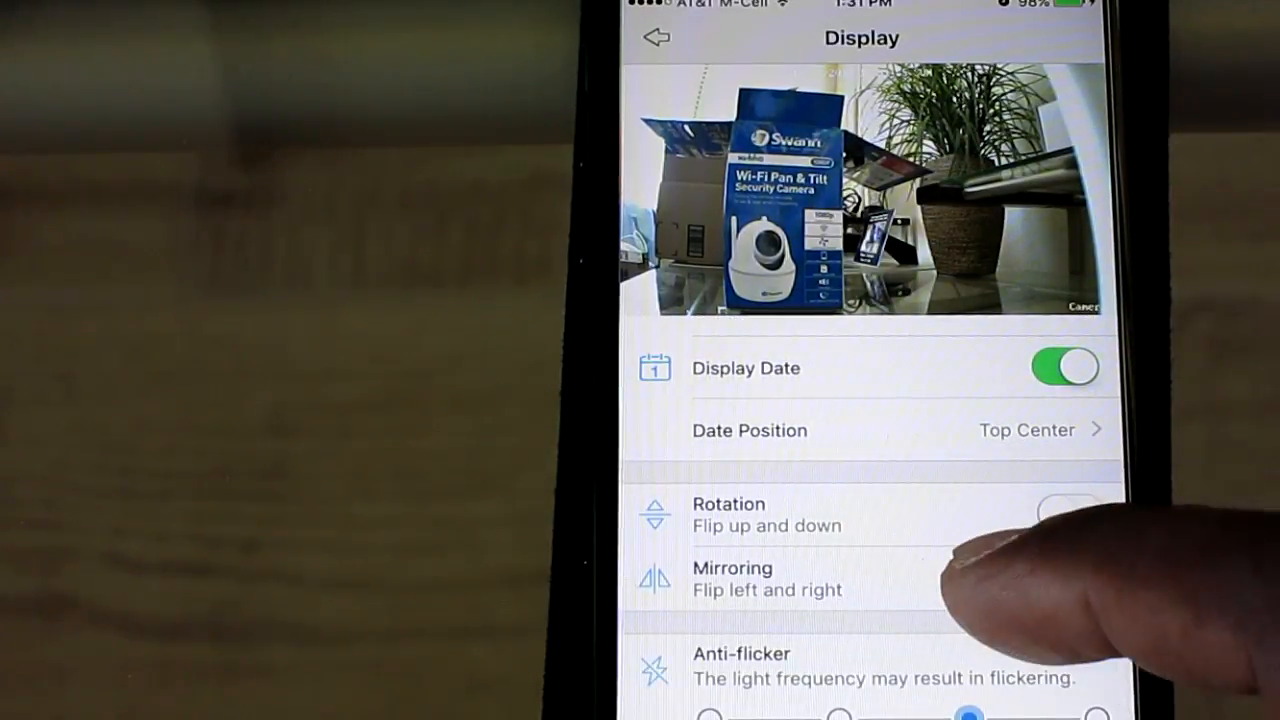
scroll("down", 3)
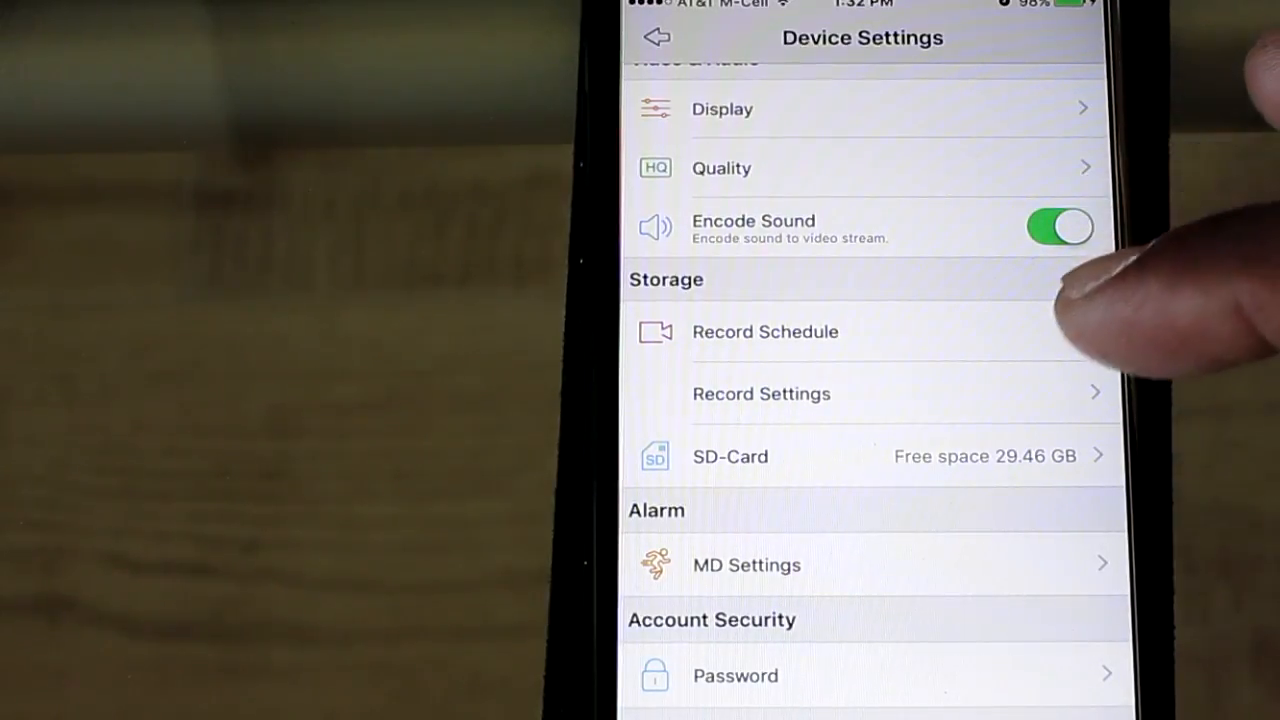
mouse_move(1050, 360)
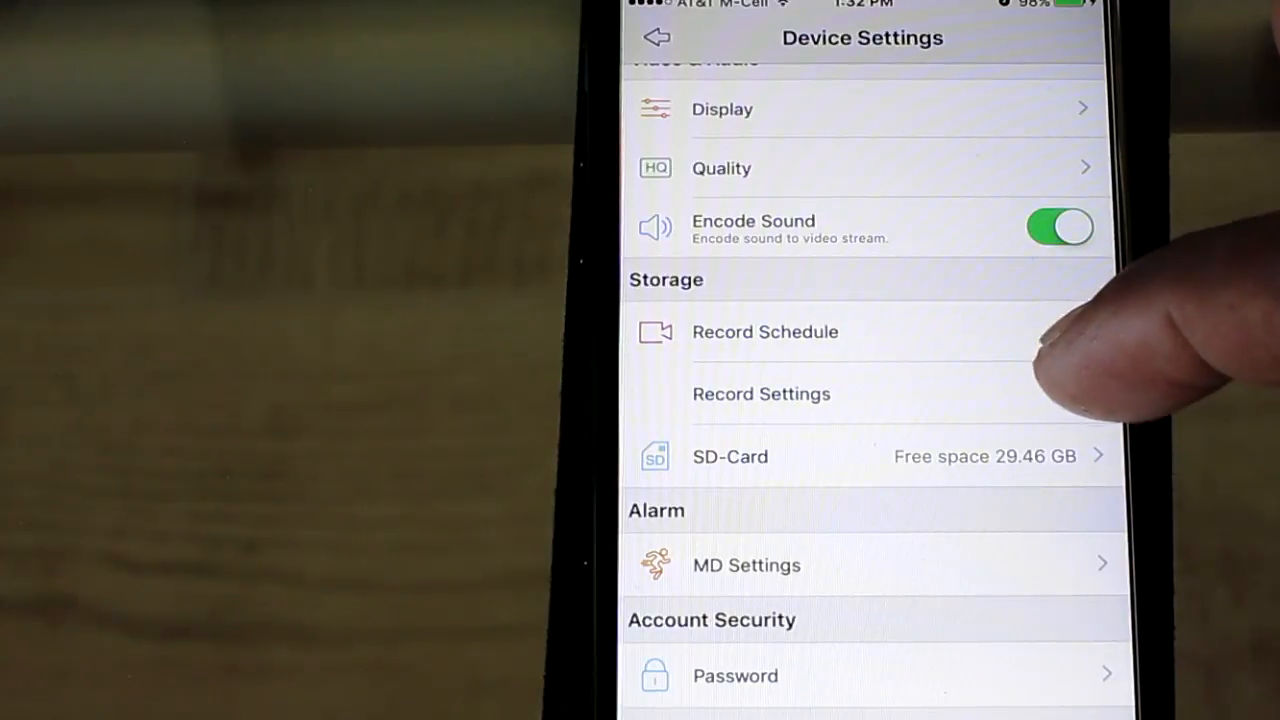
- Review Record Settings (overwrite and pre-record on, 15 Sec extension) and go back
left_click(760, 392)
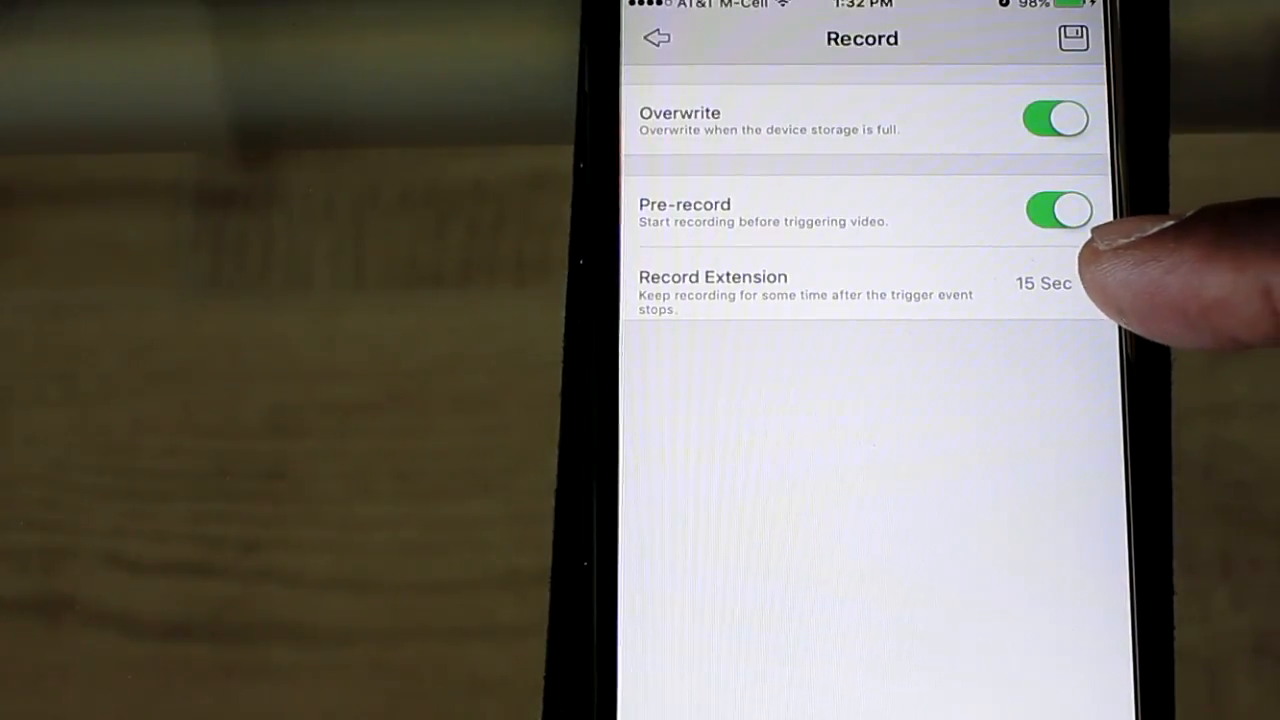
left_click(656, 38)
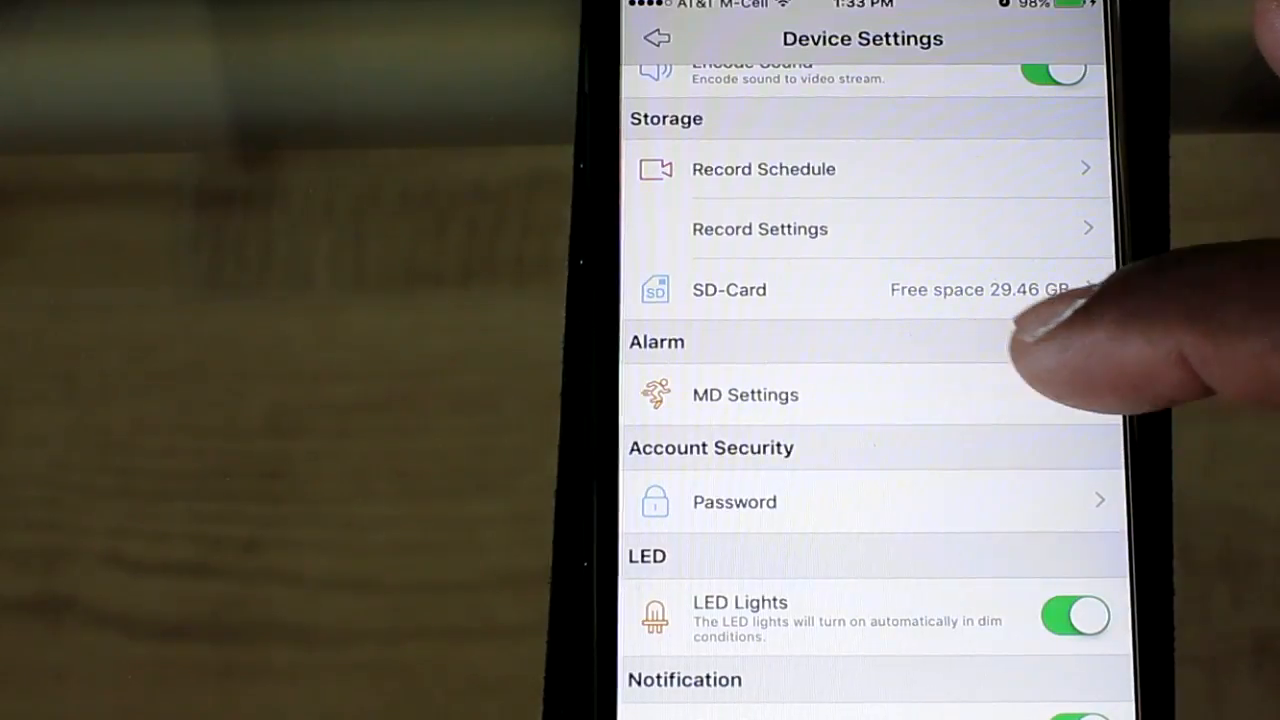
left_click(744, 394)
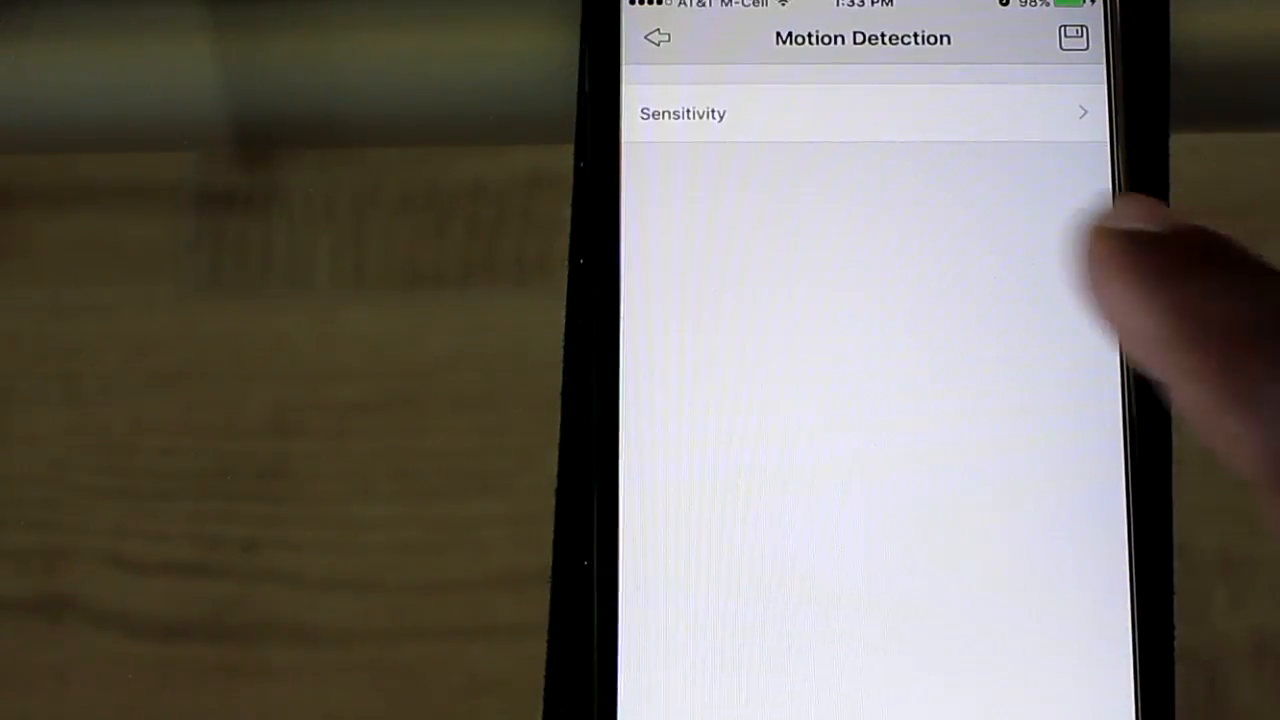
left_click(682, 112)
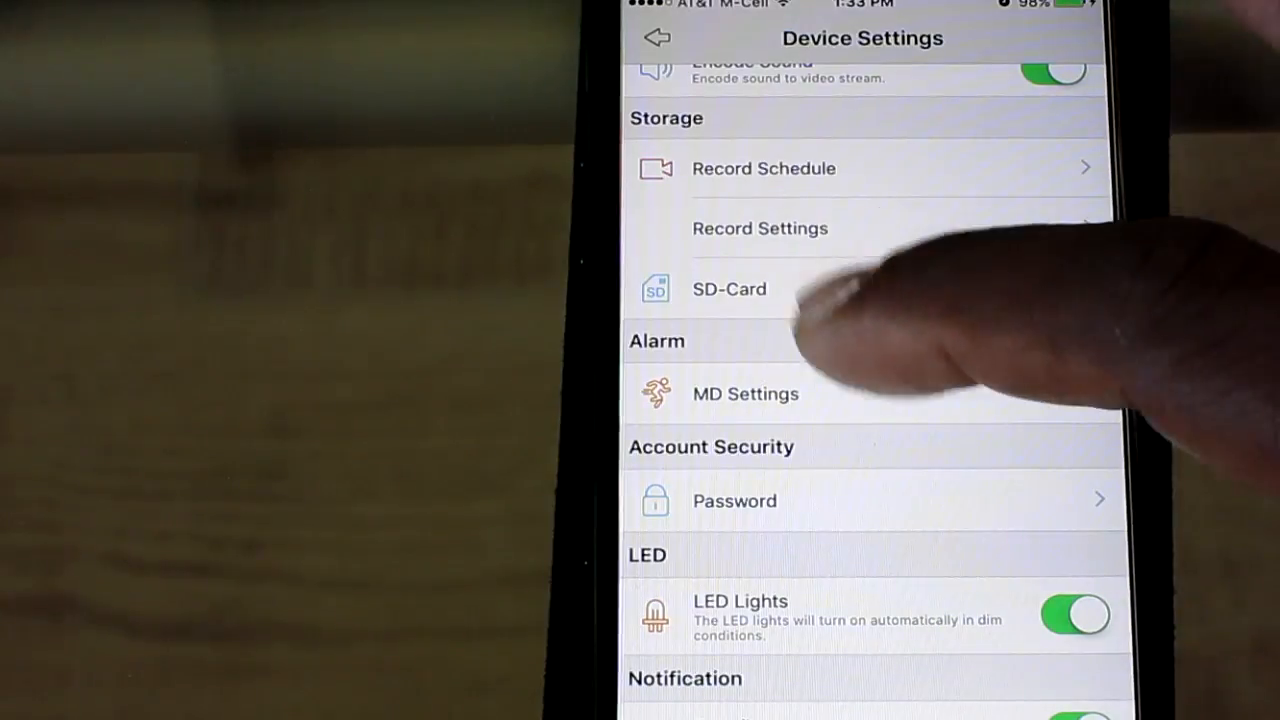
scroll("down", 3)
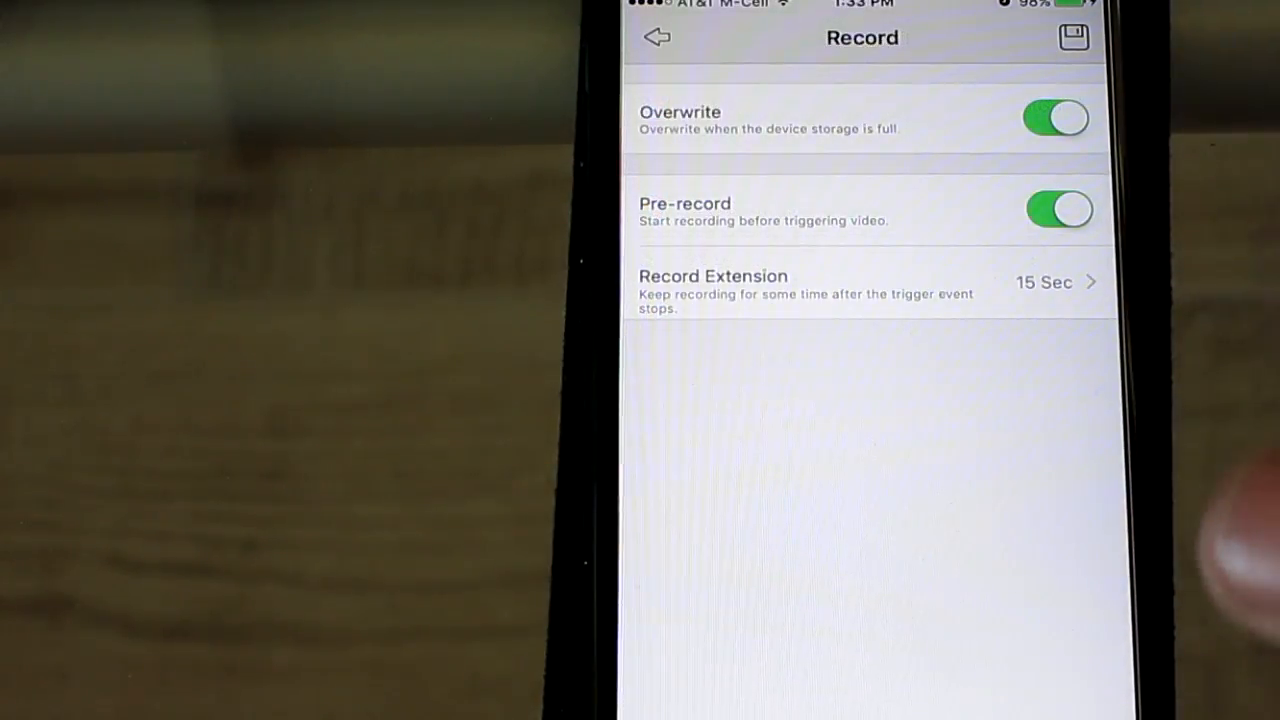
- Save the record settings and return to the Notification section of Device Settings
left_click(1056, 116)
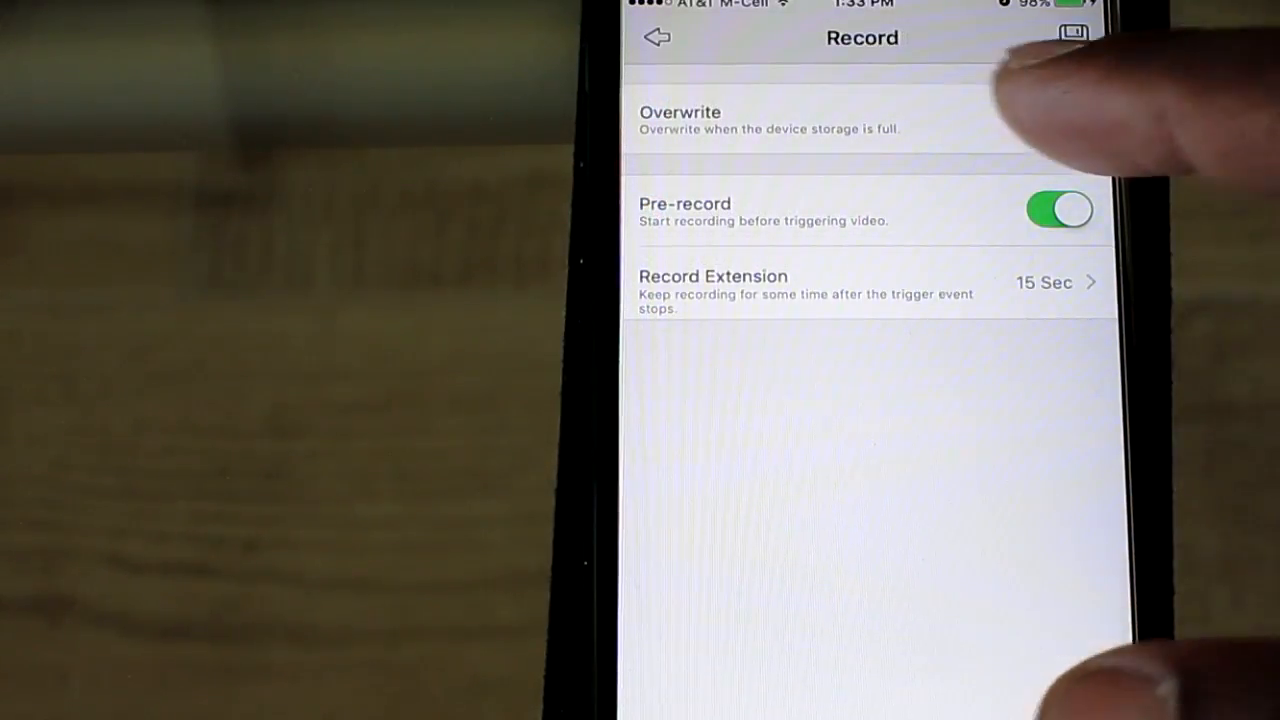
left_click(656, 36)
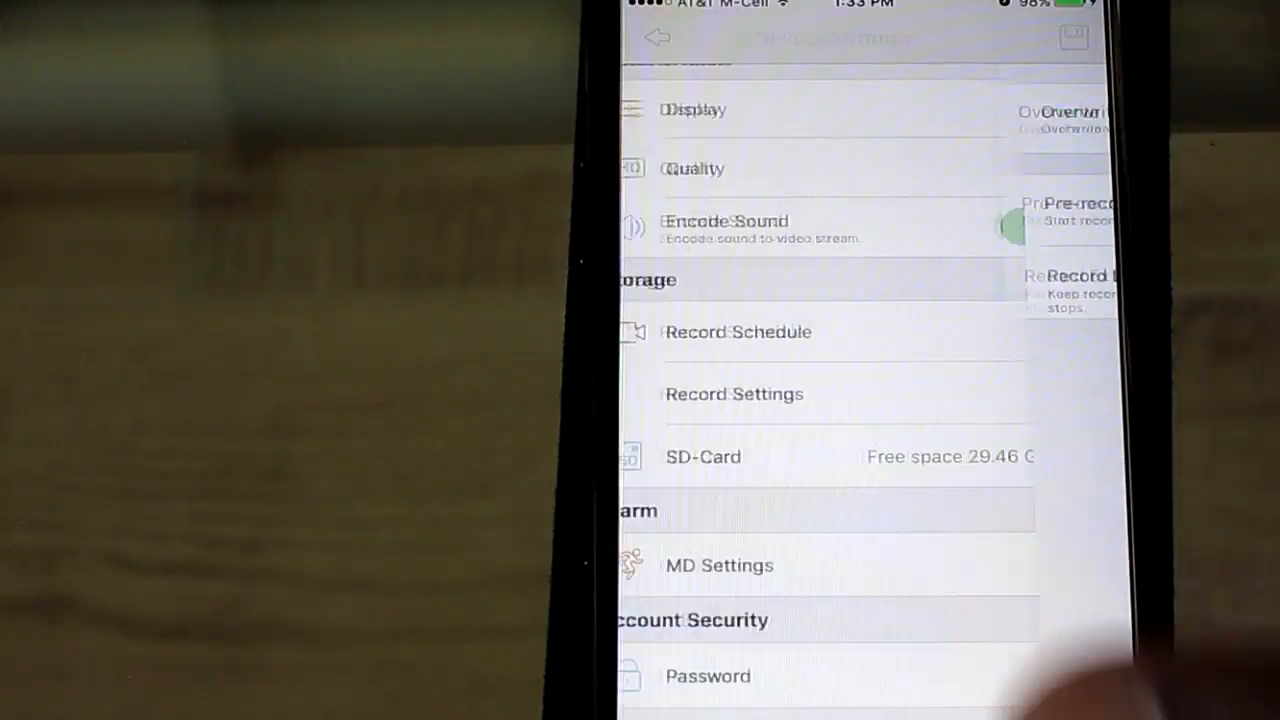
scroll("down", 3)
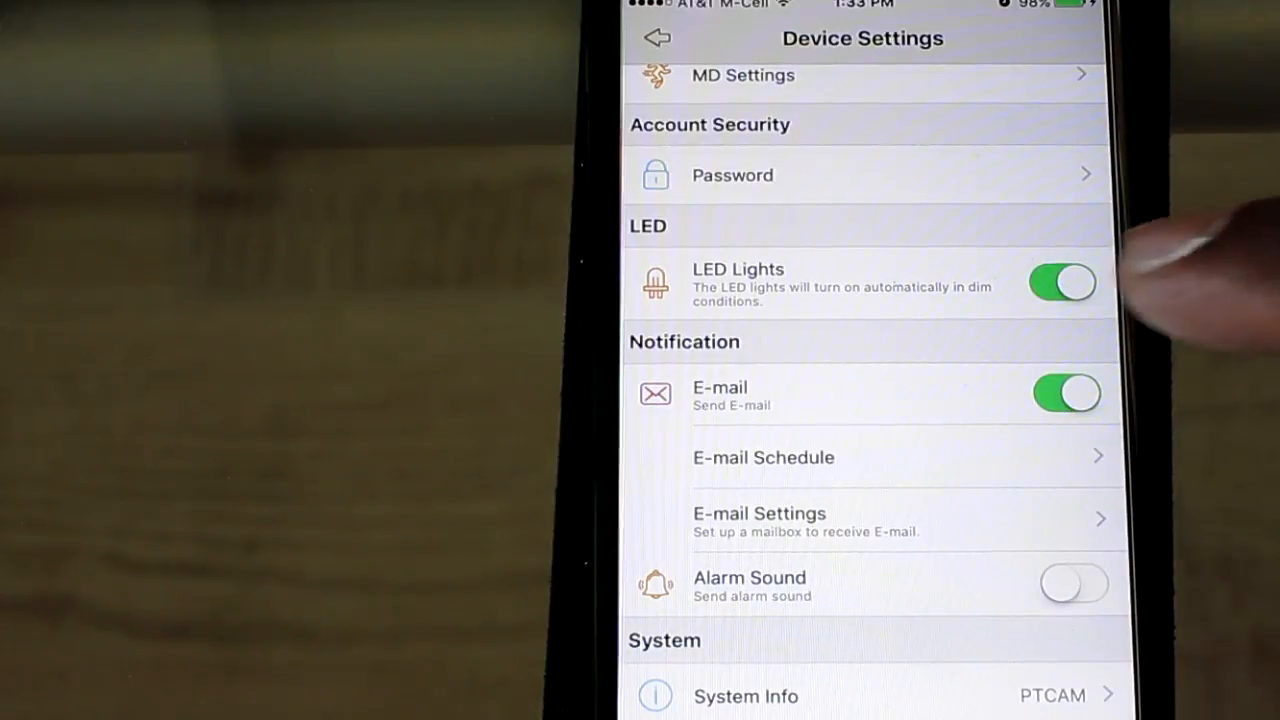
- View the weekly e-mail alert schedule set for motion detection all day, then leave it
left_click(764, 456)
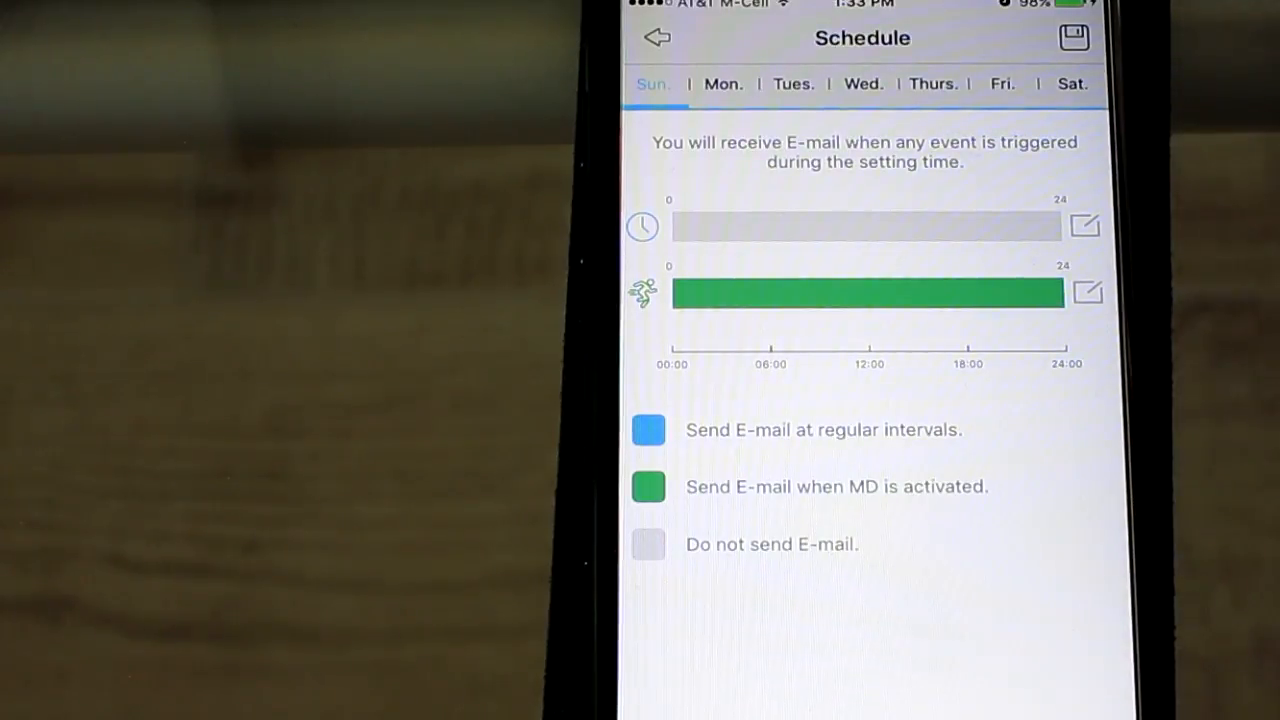
left_click(656, 36)
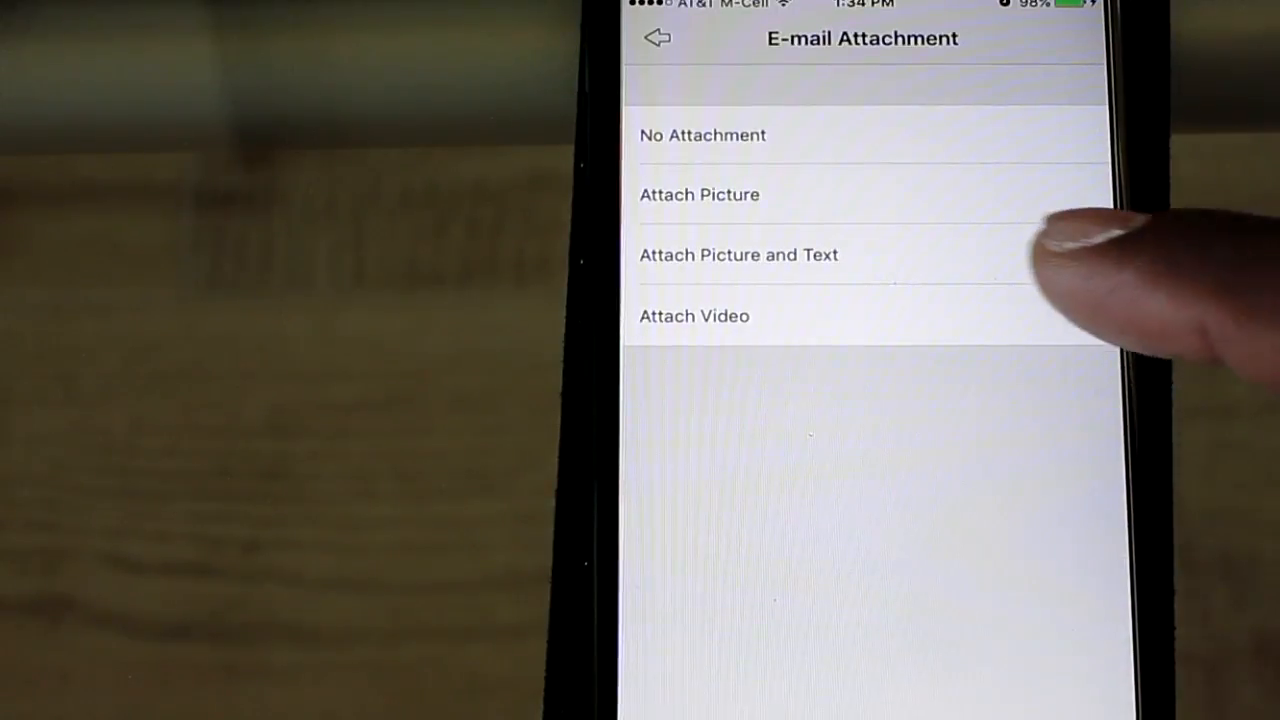
- Set alert e-mails to attach picture and text at a 1Min interval and save
left_click(738, 254)
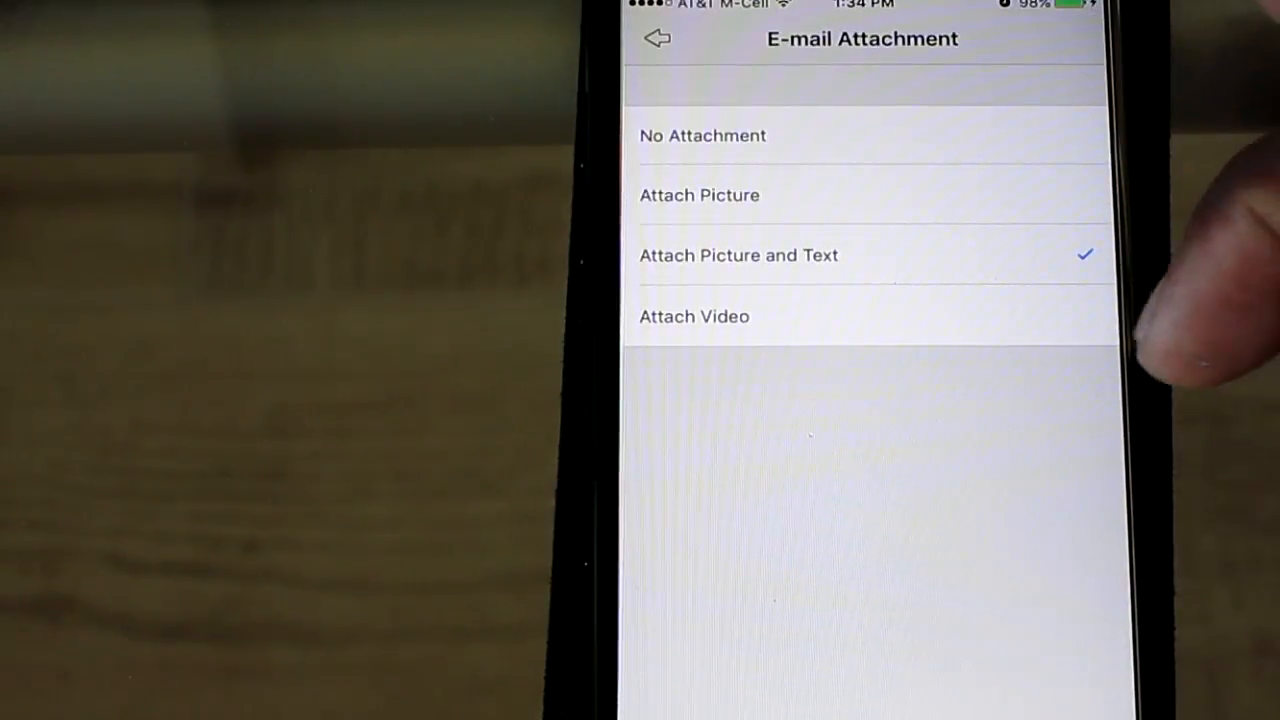
mouse_move(1050, 150)
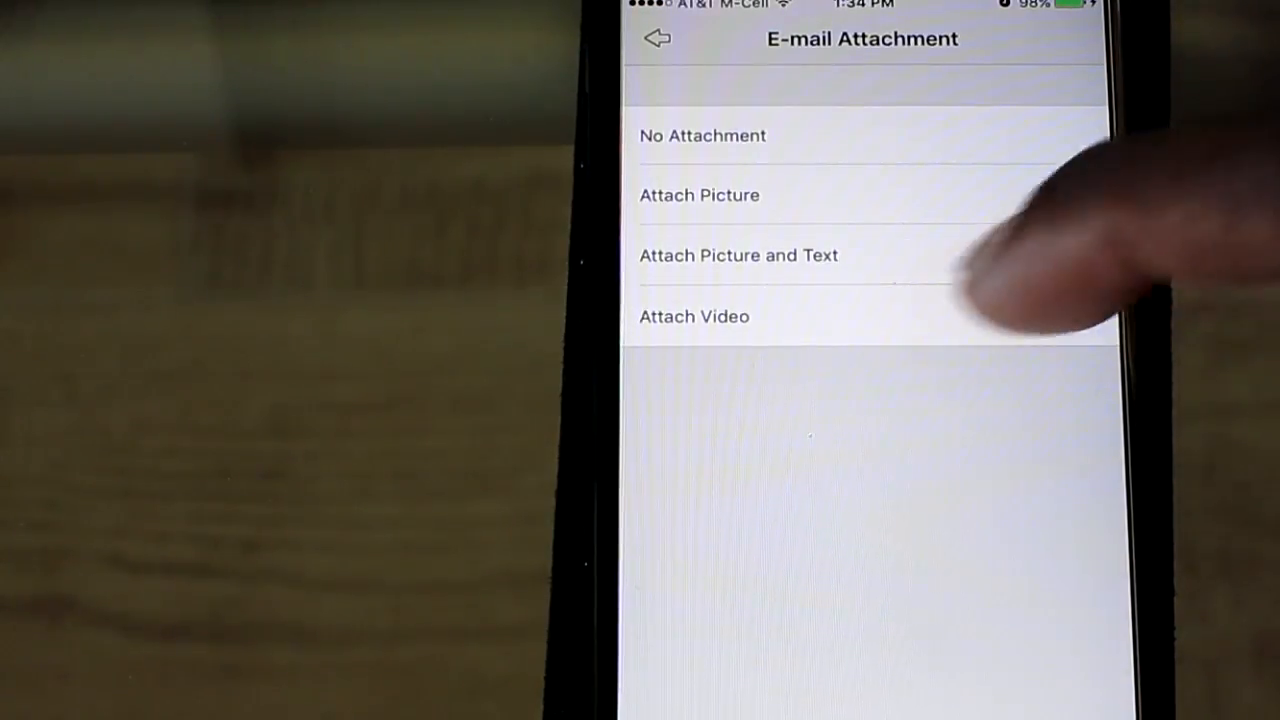
left_click(740, 256)
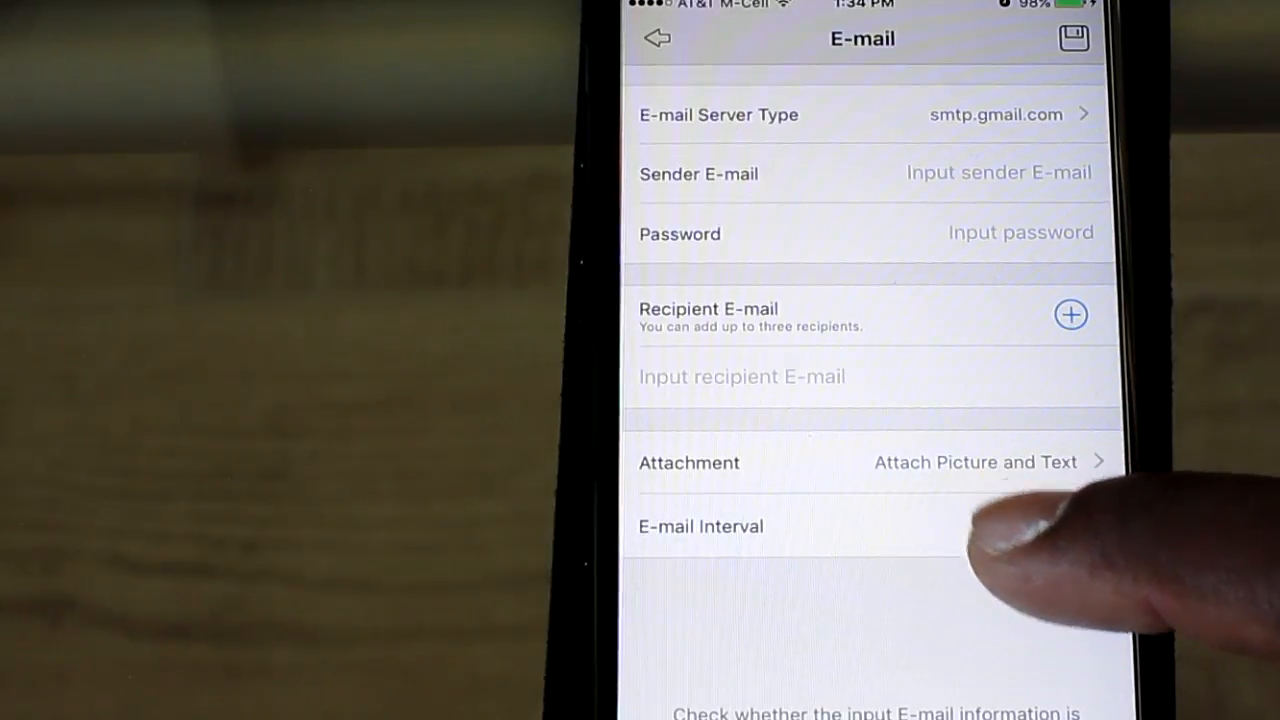
left_click(700, 526)
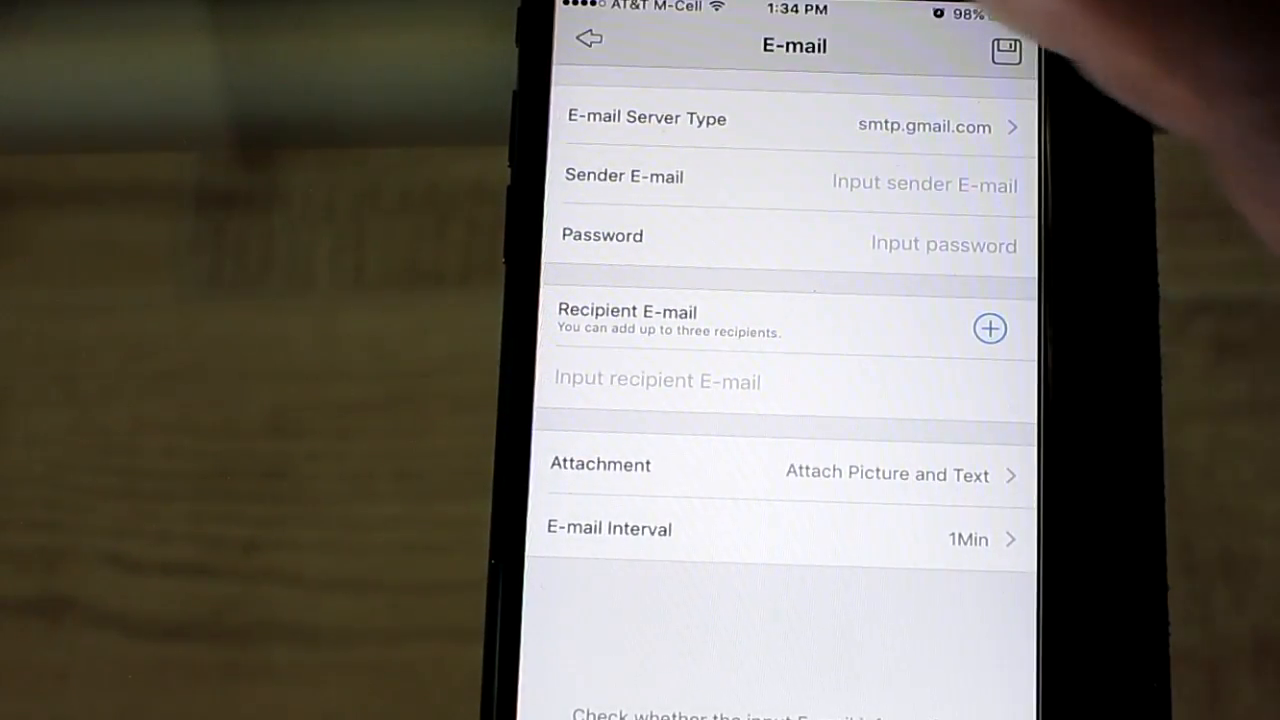
left_click(590, 40)
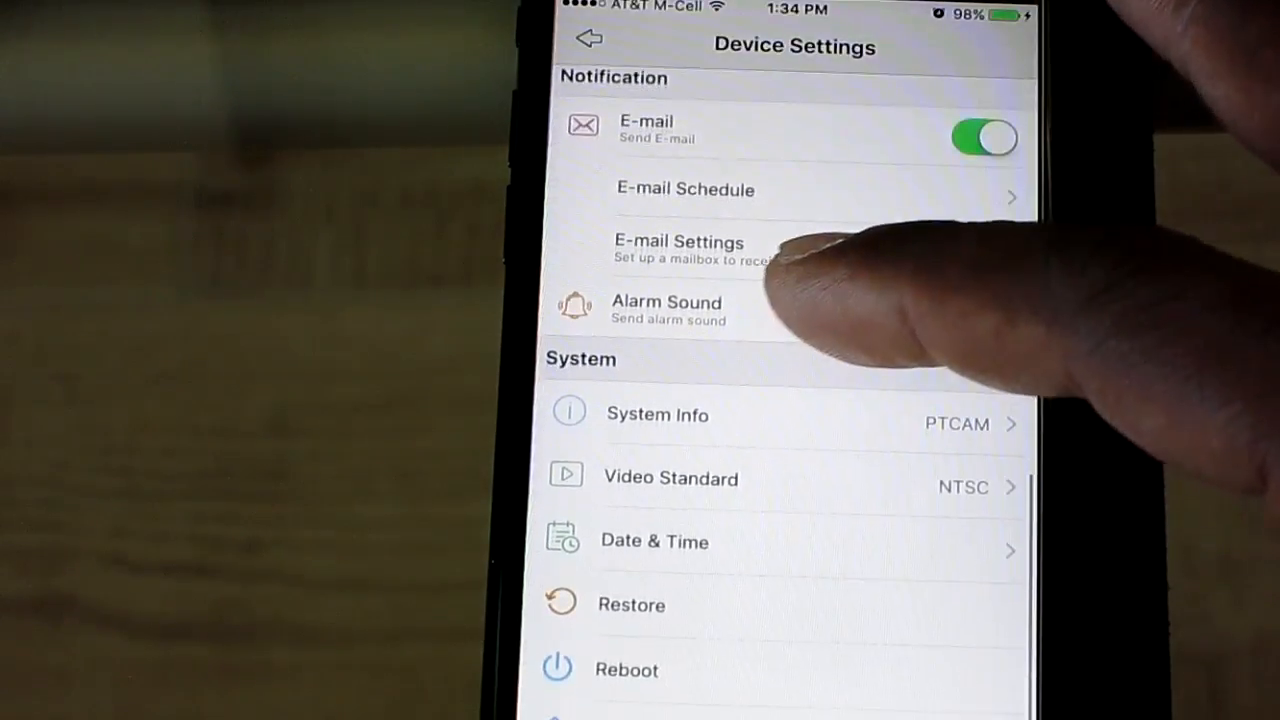
- Confirm Auto Upgrade is on and firmware v2.0.0.758_17051800 is current, then go back
left_click(984, 312)
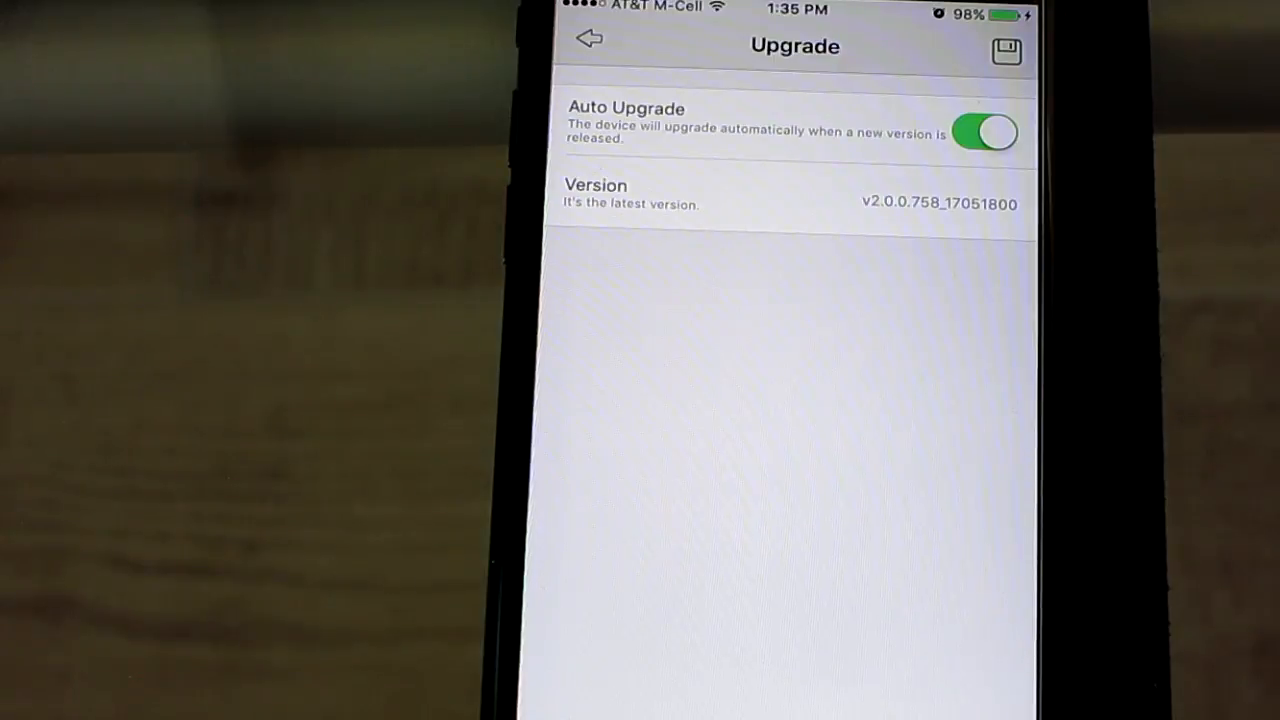
left_click(590, 40)
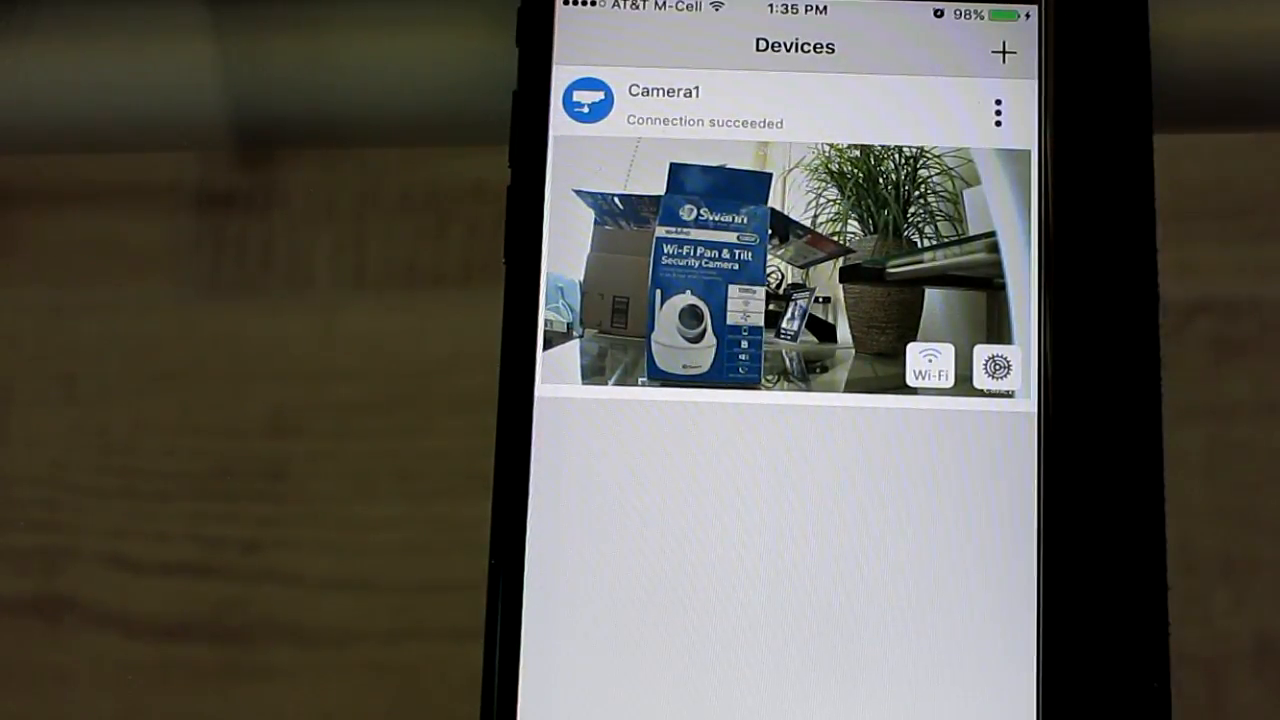
- Start the live video stream for Camera1 from the Devices list
left_click(770, 280)
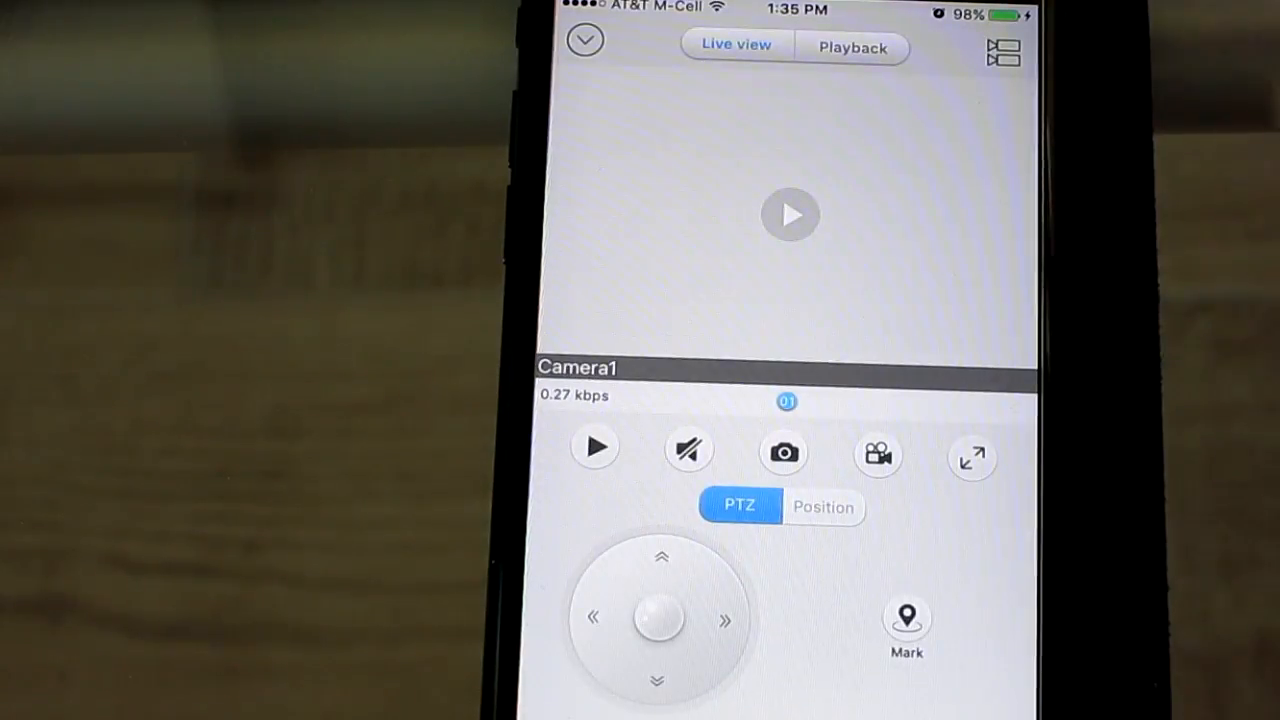
left_click(594, 448)
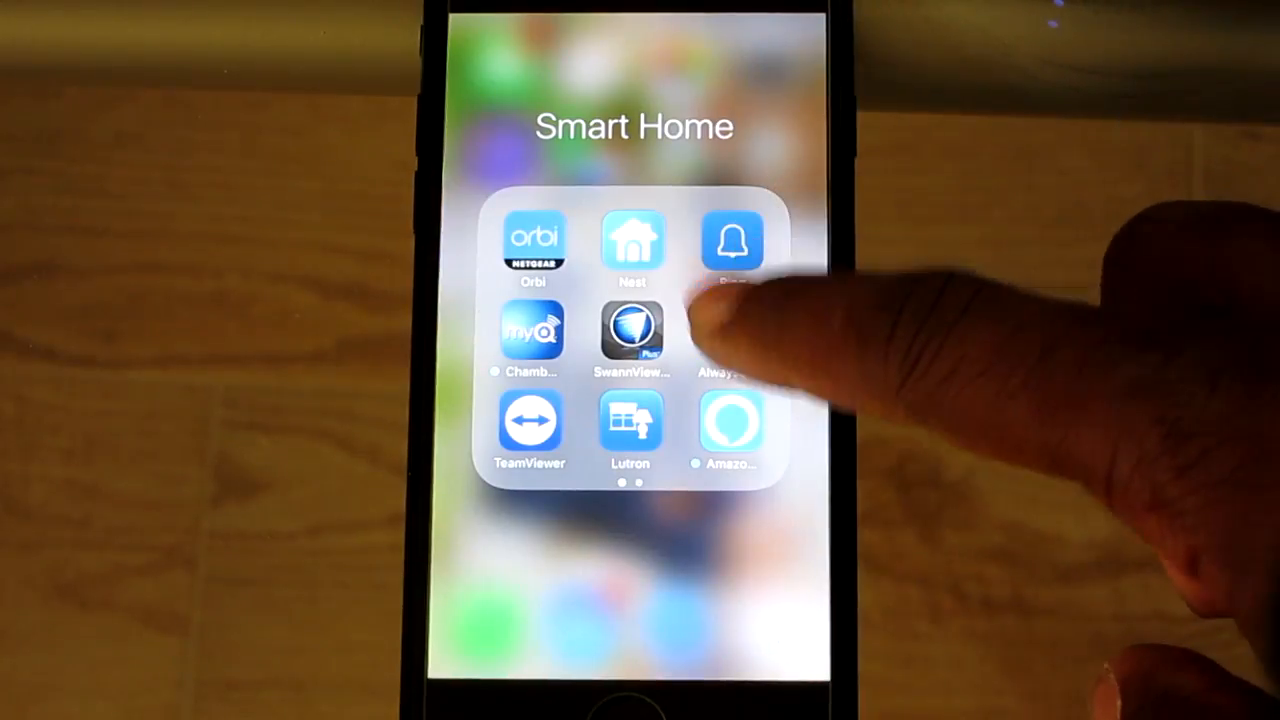
- Launch the Swann viewer app to reach Locoboof 1's live view and screen layouts
left_click(632, 336)
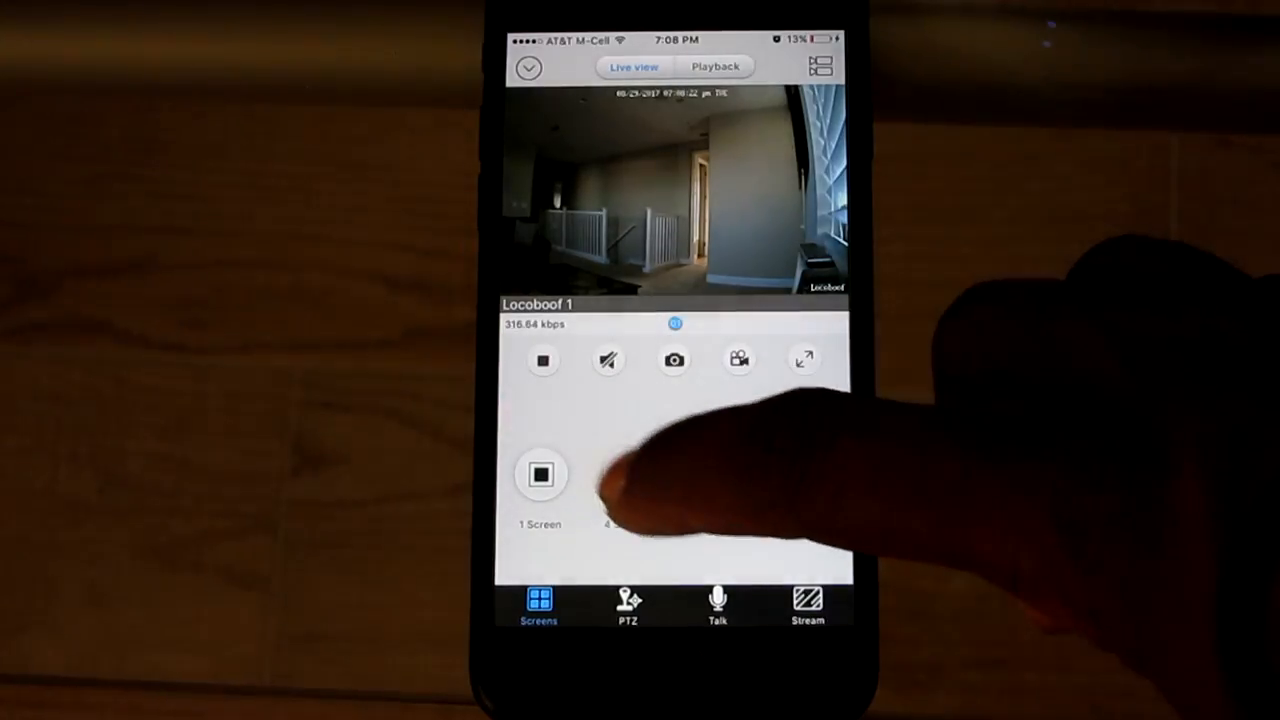
- Try the 9- and 16-screen grids, then settle on the 4-screen layout with Locoboof 1
left_click(628, 472)
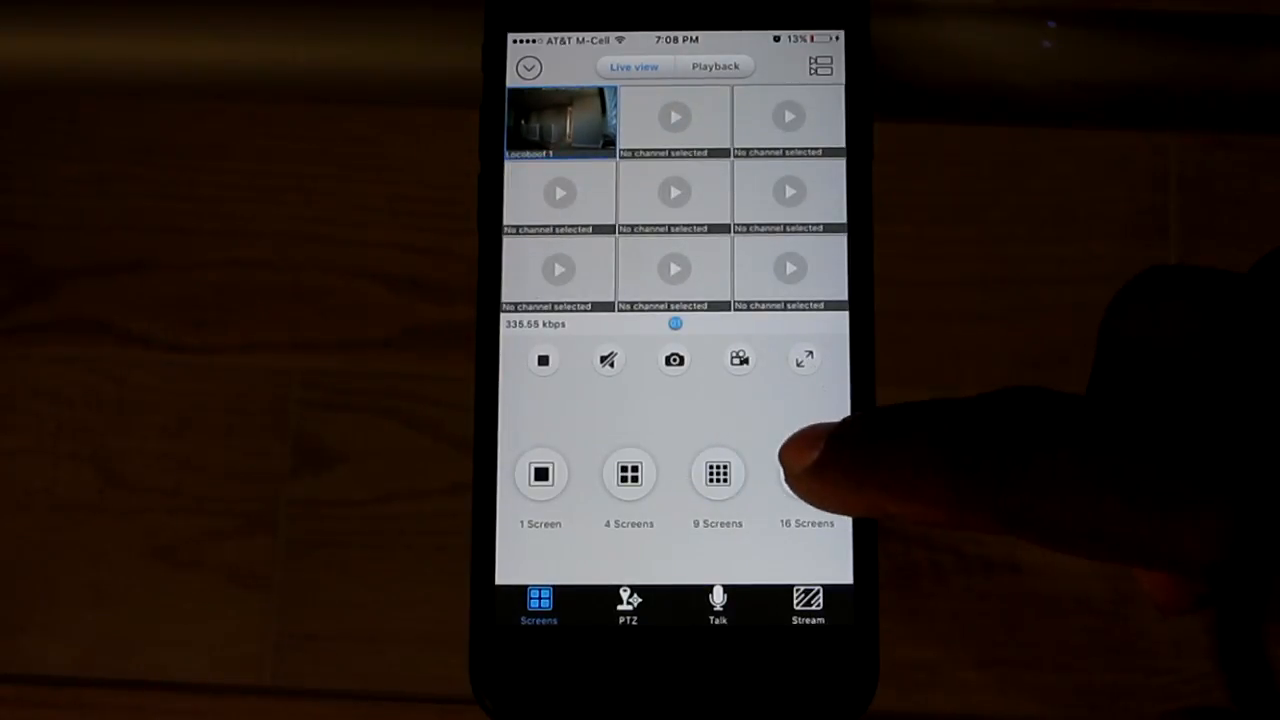
left_click(806, 472)
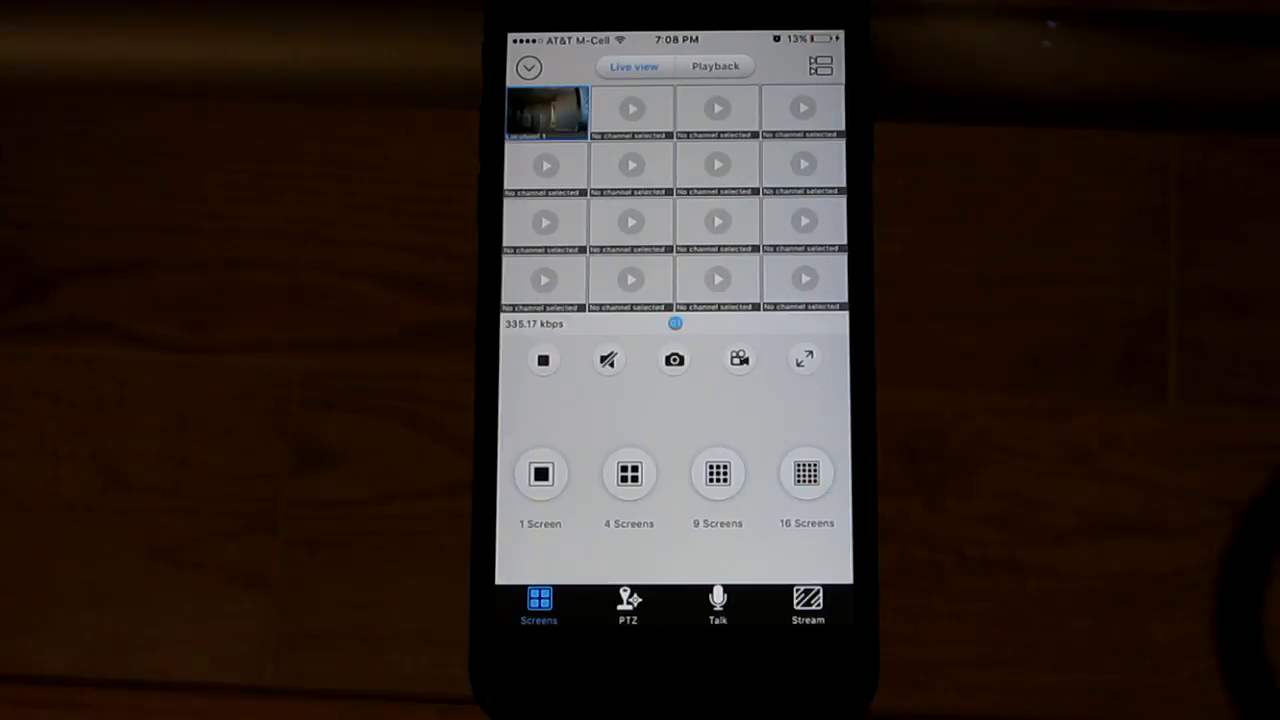
left_click(628, 472)
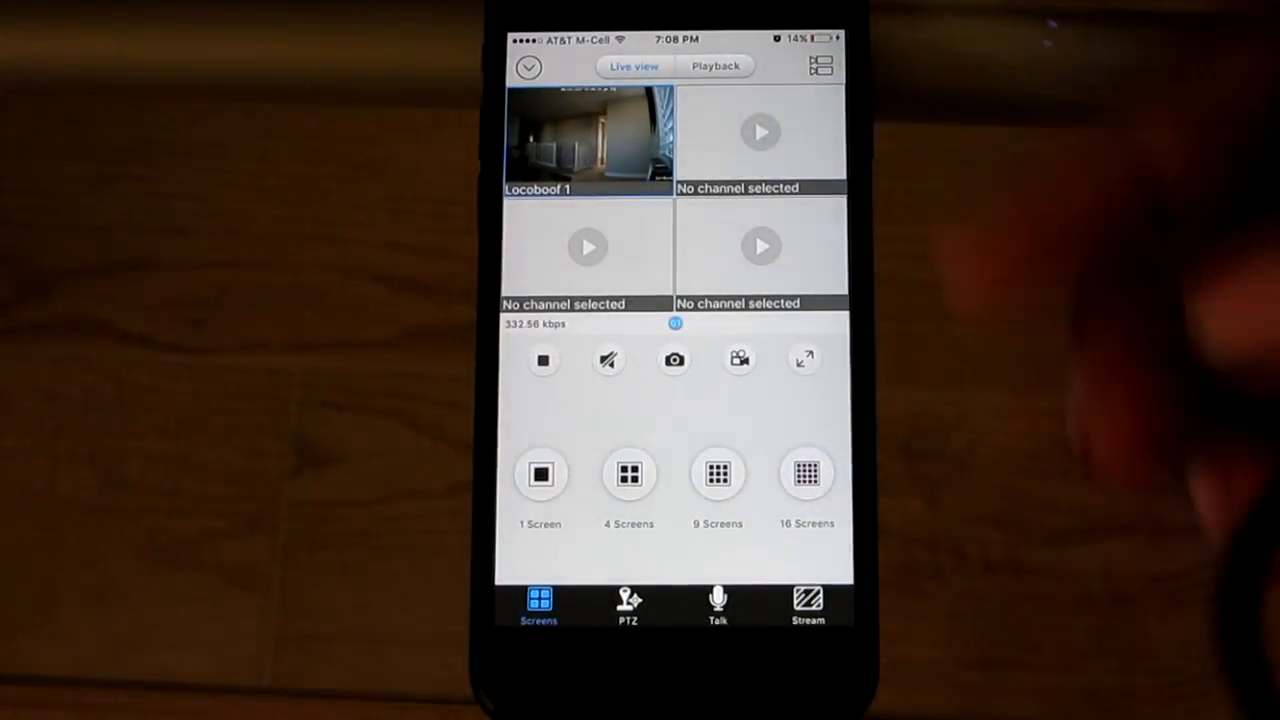